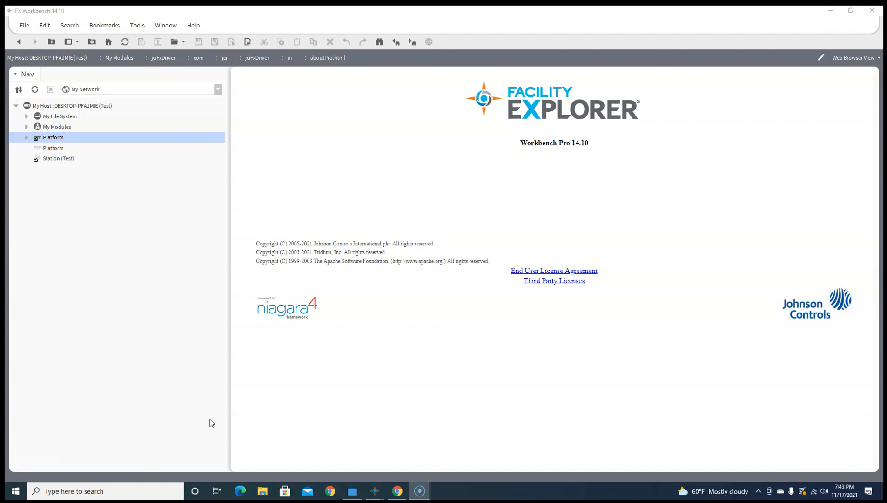
mouse_move(173, 327)
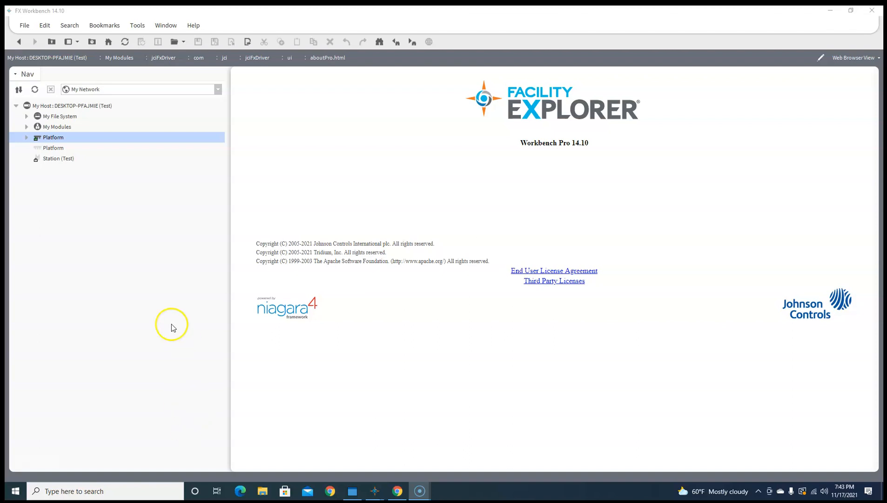
mouse_move(622, 136)
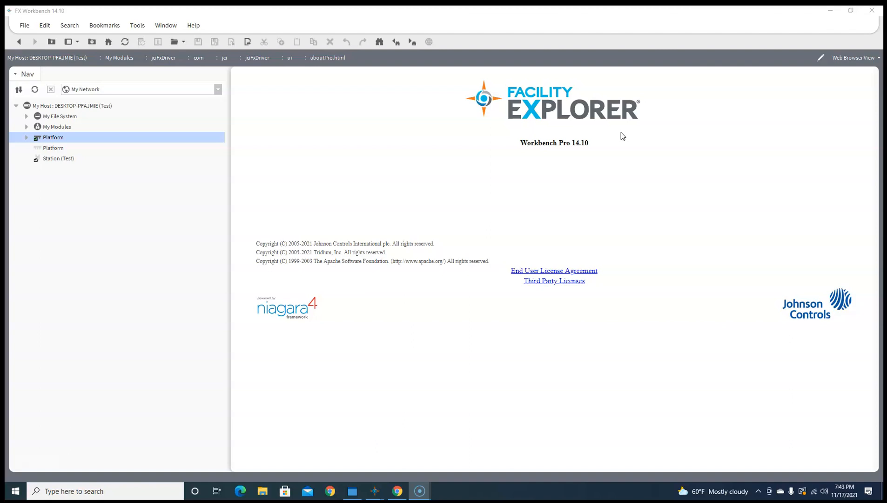
mouse_move(605, 229)
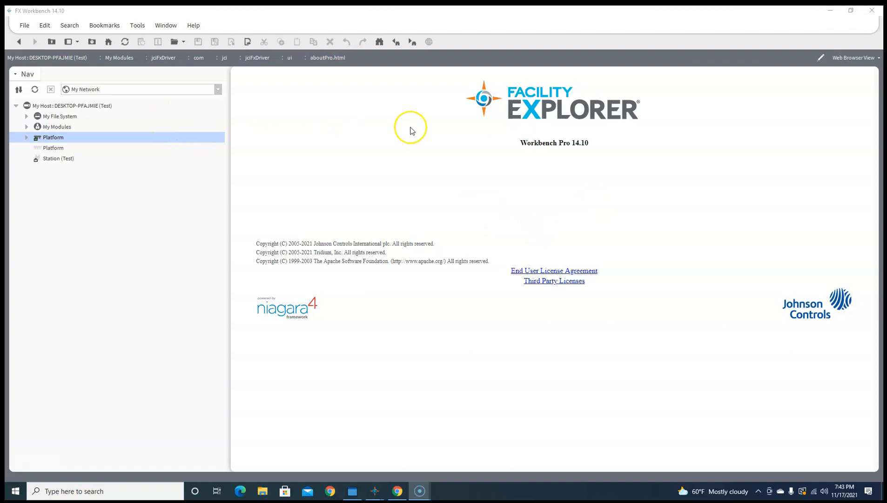
mouse_move(543, 107)
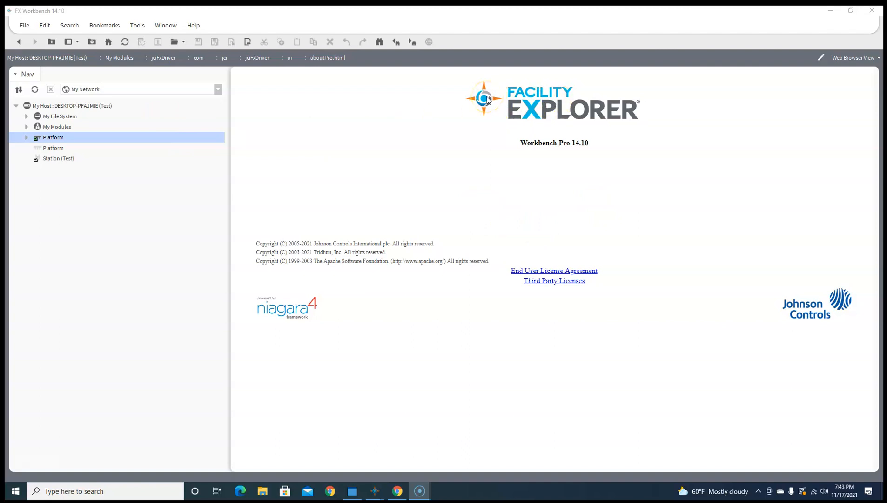
mouse_move(305, 108)
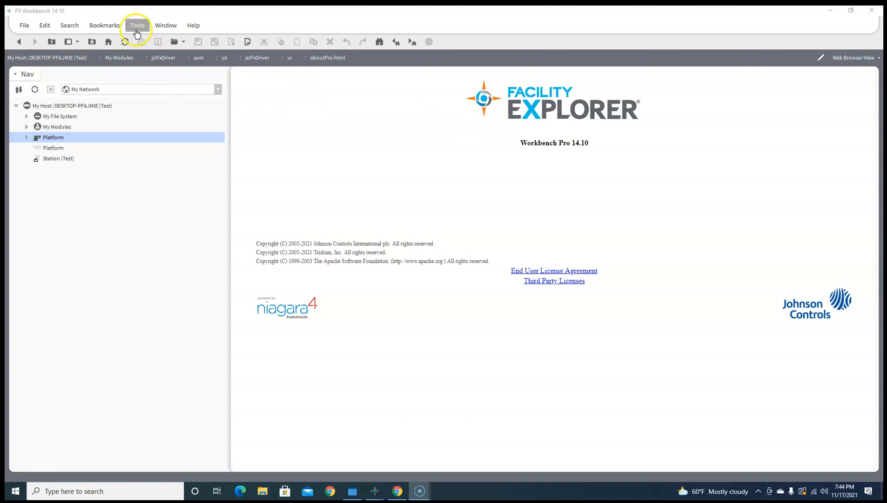
Step: Start a new JCI station named Test, agreeing to replace the existing station
left_click(137, 25)
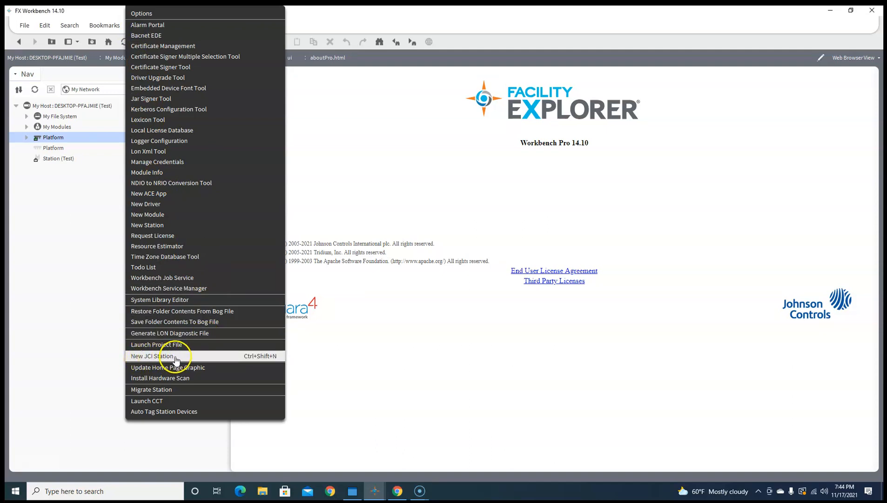
mouse_move(181, 355)
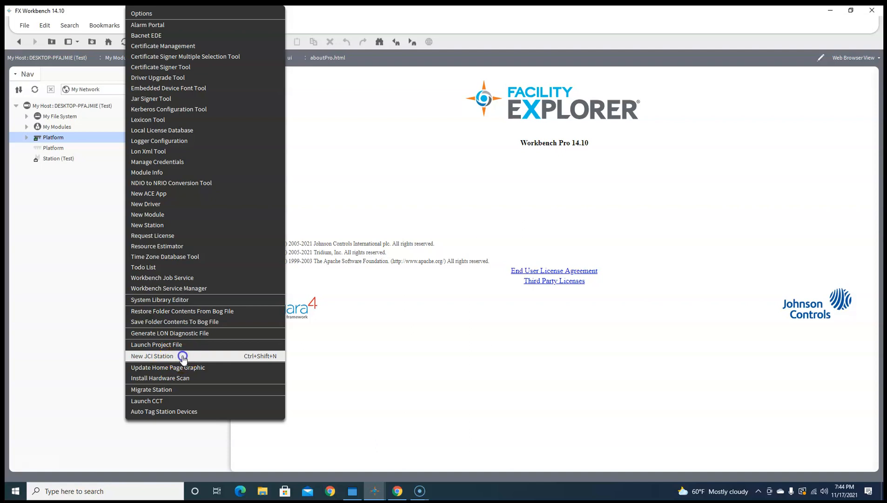
left_click(151, 355)
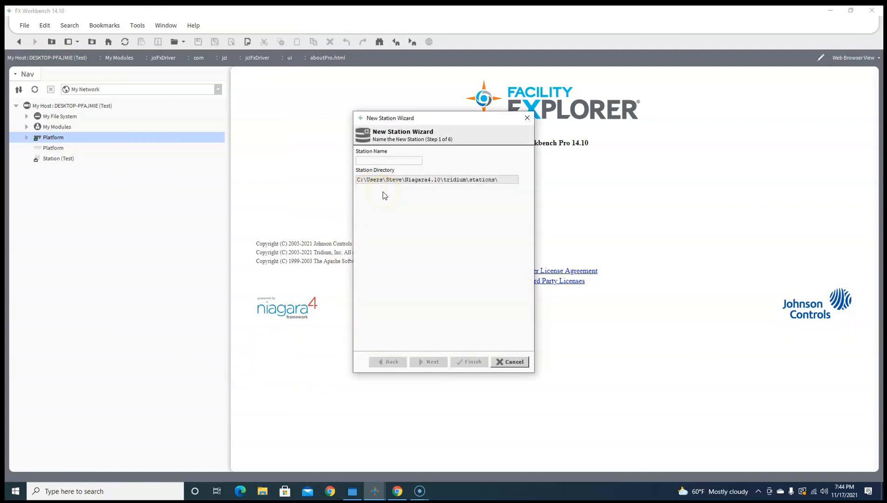
type("Test")
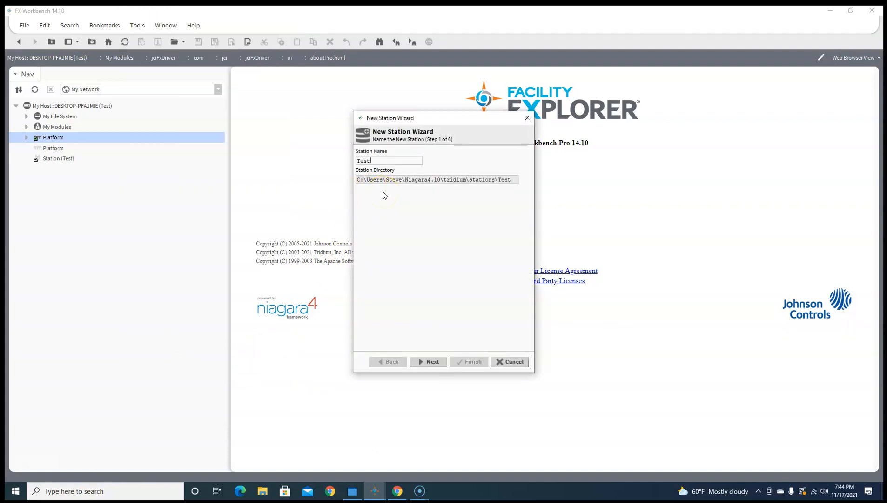
left_click(432, 362)
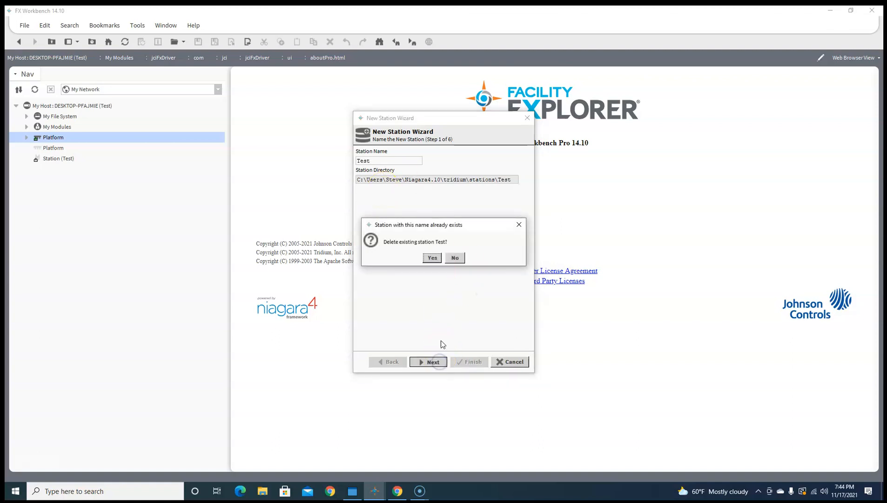
left_click(432, 257)
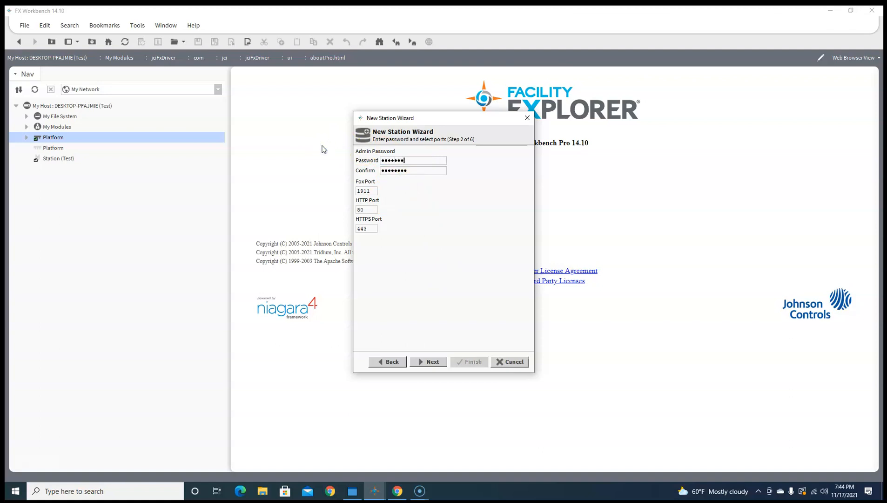
Step: Enter and confirm the station's admin password
type("••")
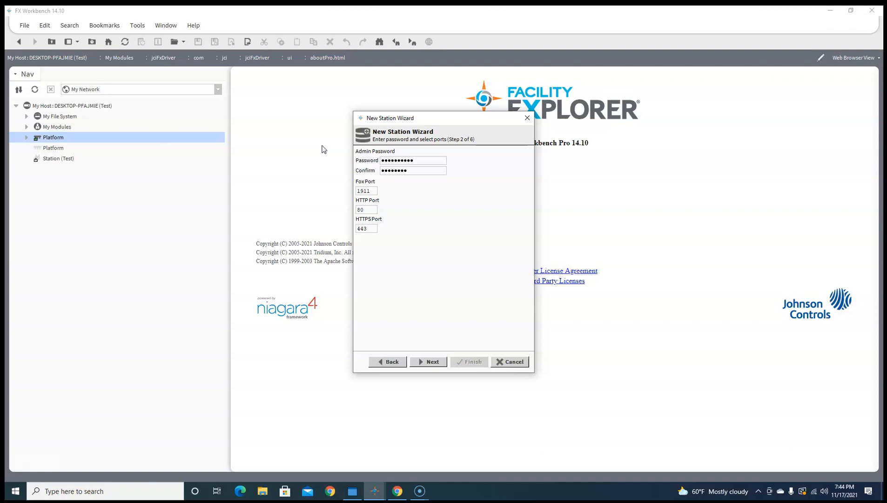
left_click(411, 171)
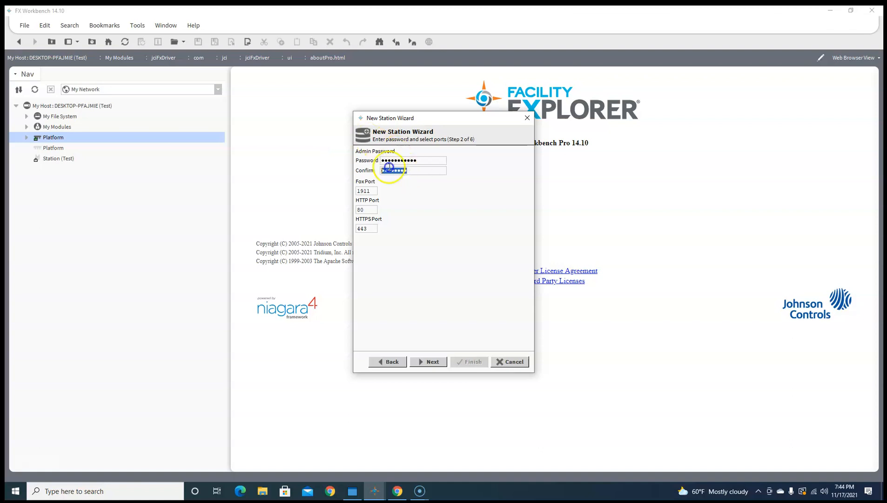
type("•••")
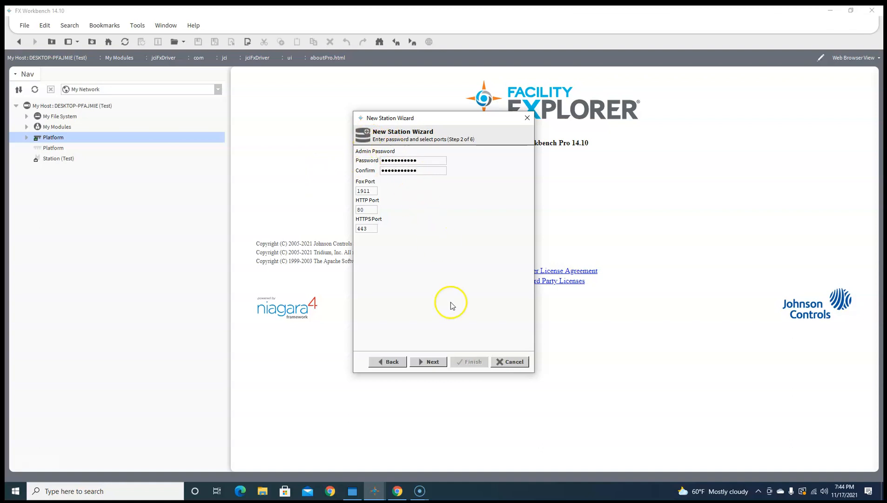
Step: Enable BACnet IP and MSTP drivers, choose copying to localhost, and finish the wizard
left_click(432, 361)
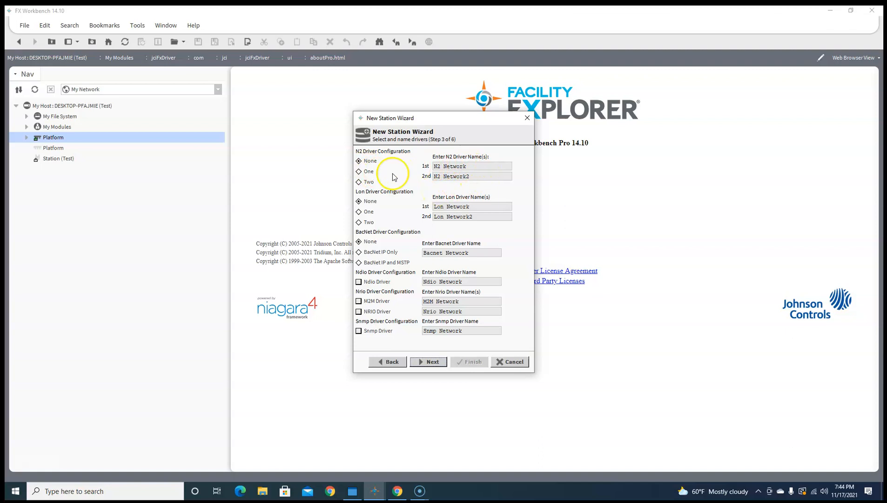
mouse_move(421, 207)
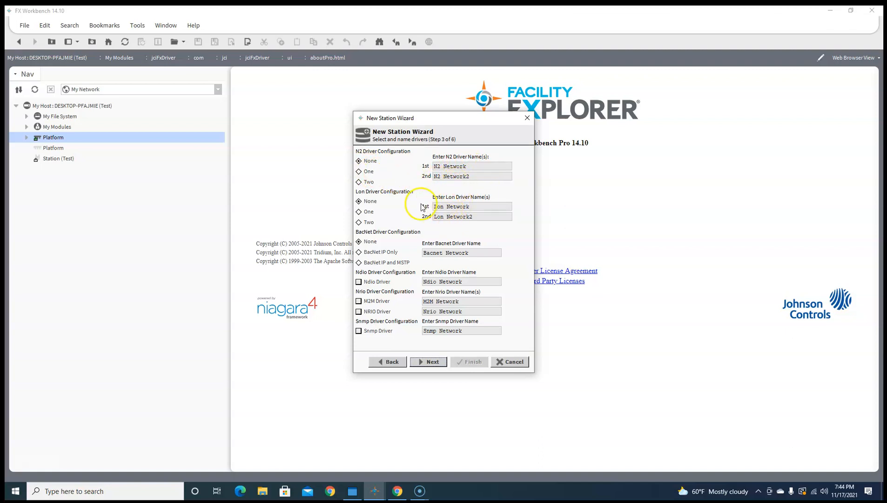
mouse_move(402, 252)
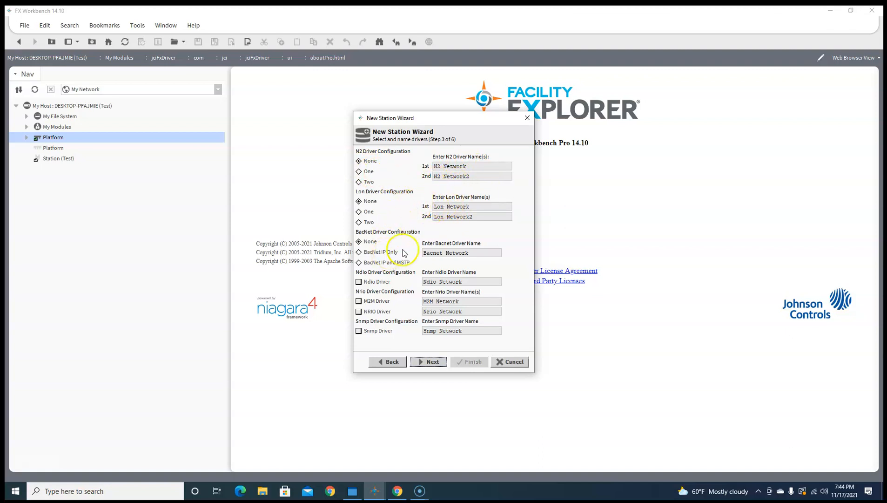
left_click(359, 262)
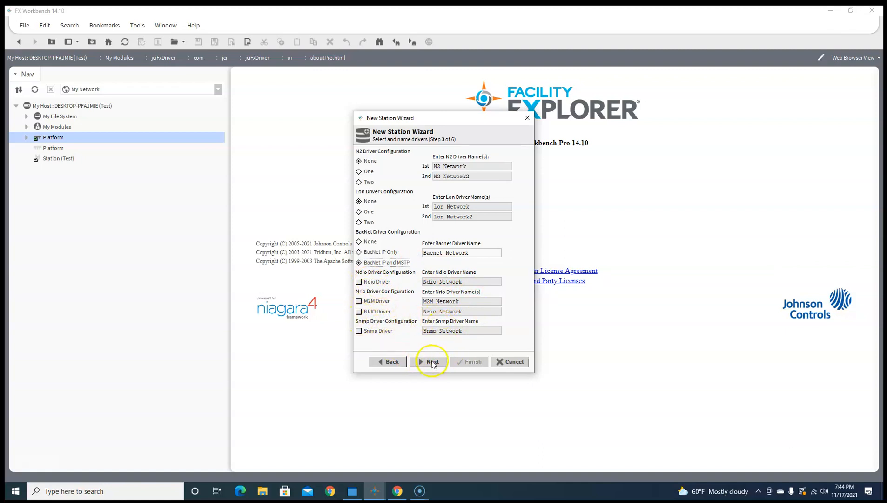
left_click(431, 361)
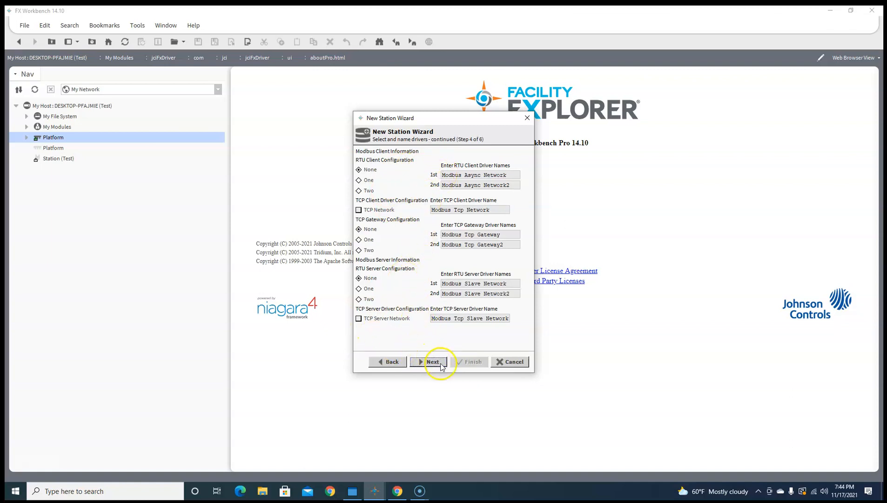
left_click(432, 362)
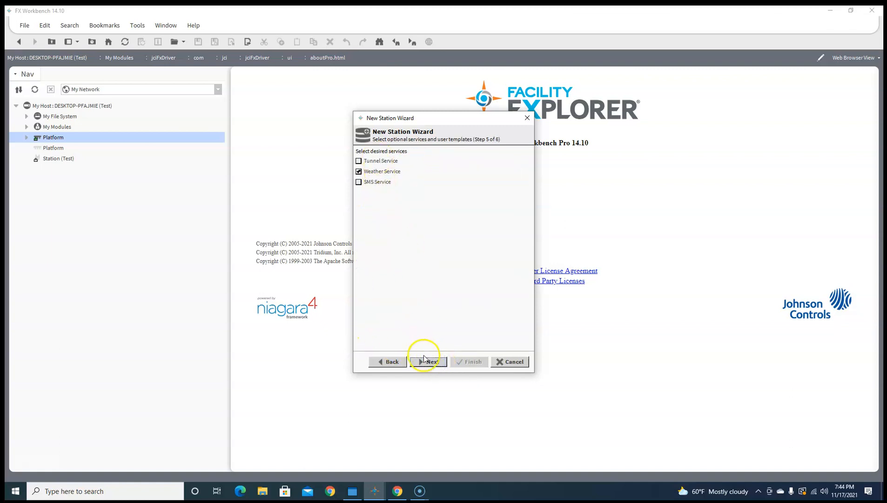
left_click(428, 361)
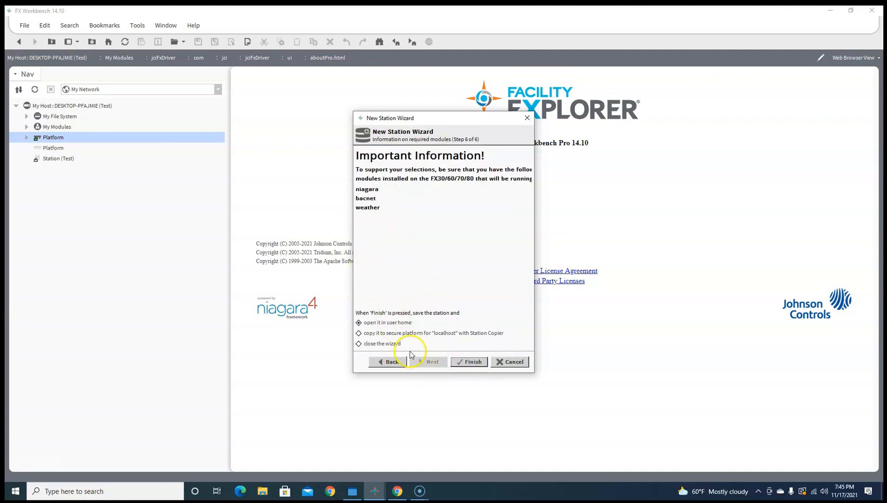
left_click(358, 333)
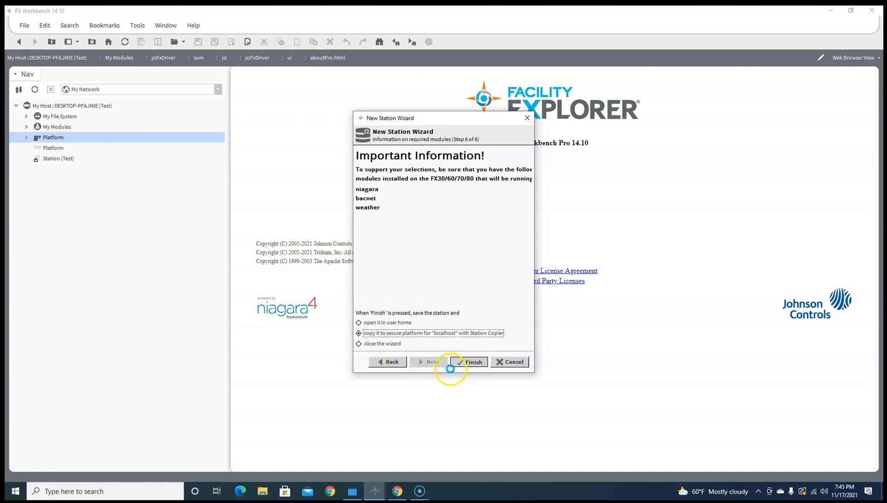
left_click(470, 362)
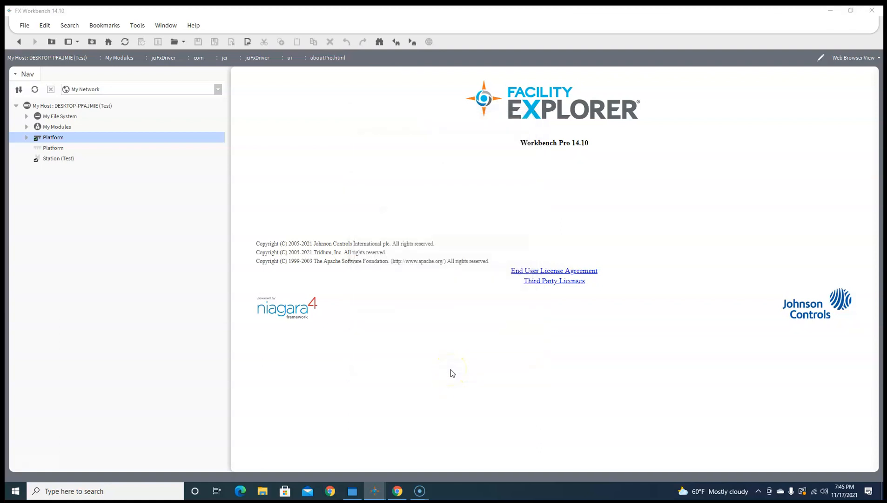
Step: Transfer station Test to localhost, deleting the existing directory, and close the transfer log
double_click(53, 148)
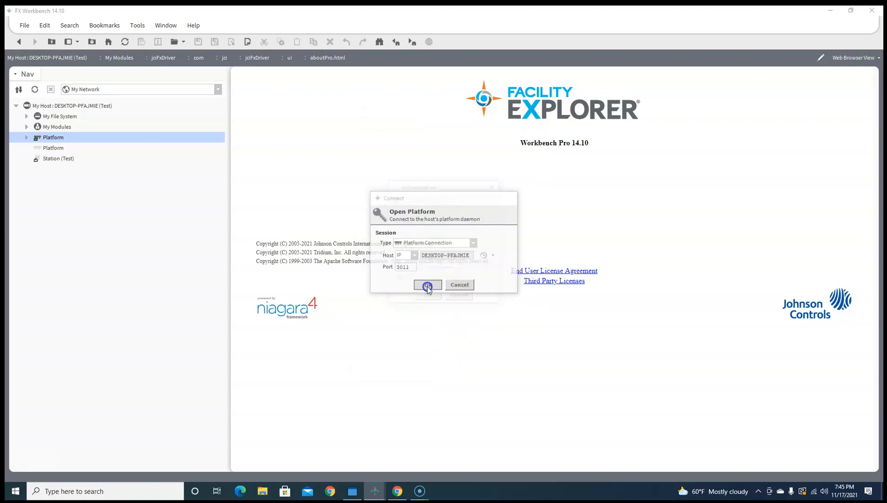
left_click(428, 285)
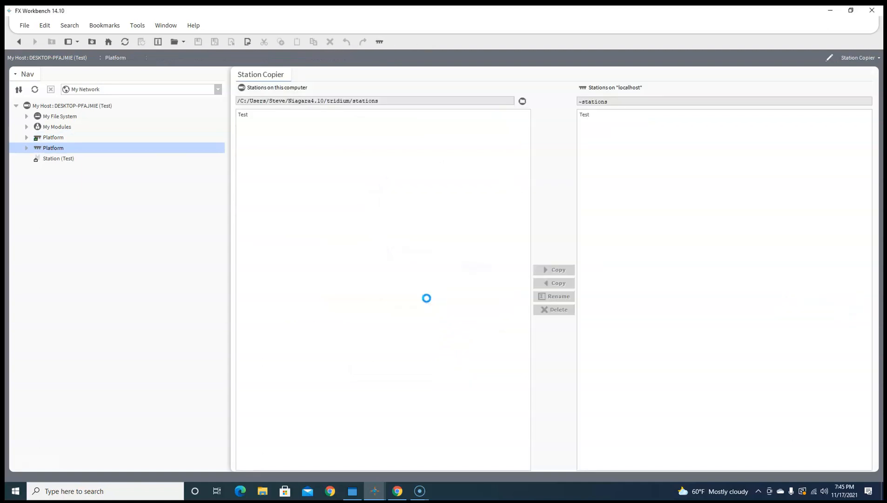
left_click(557, 270)
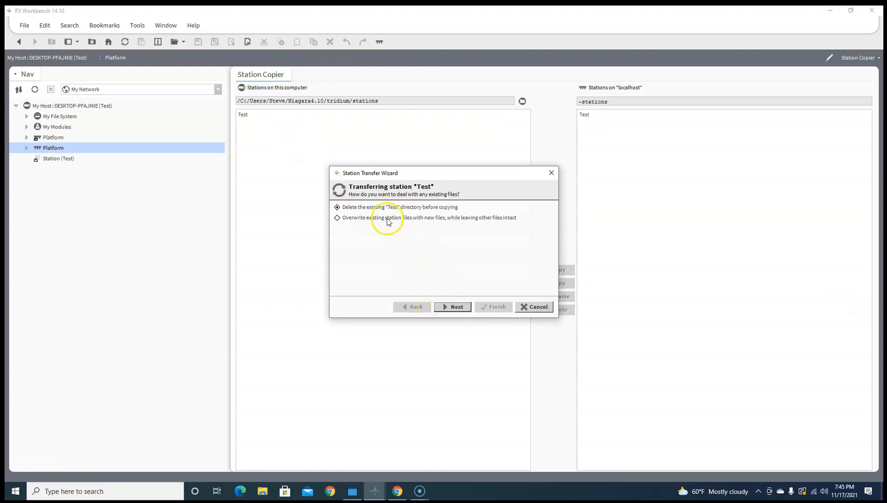
left_click(452, 306)
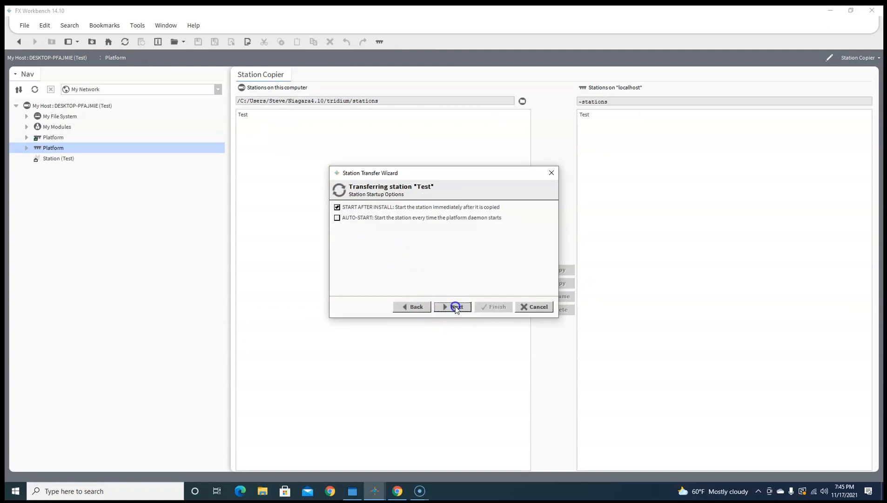
left_click(452, 306)
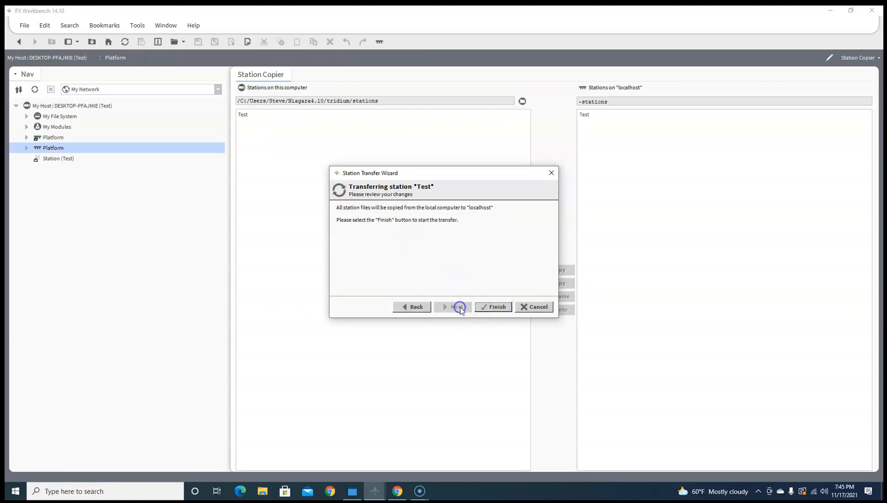
left_click(493, 306)
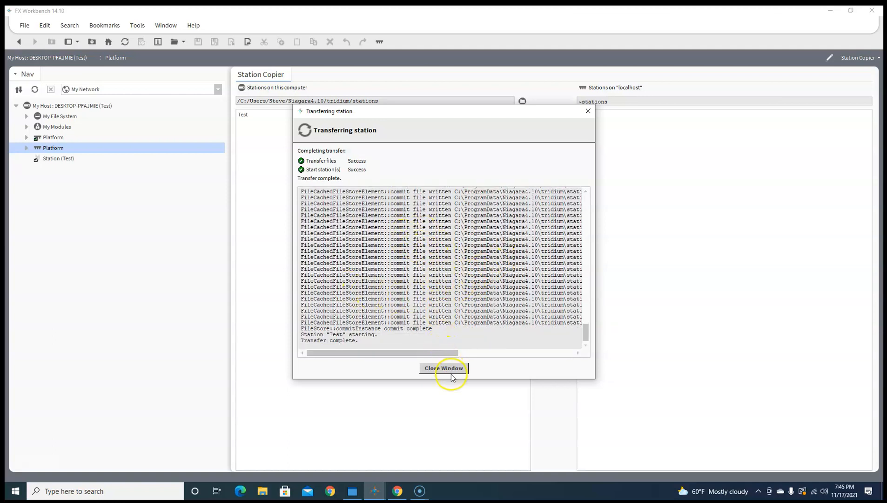
left_click(444, 368)
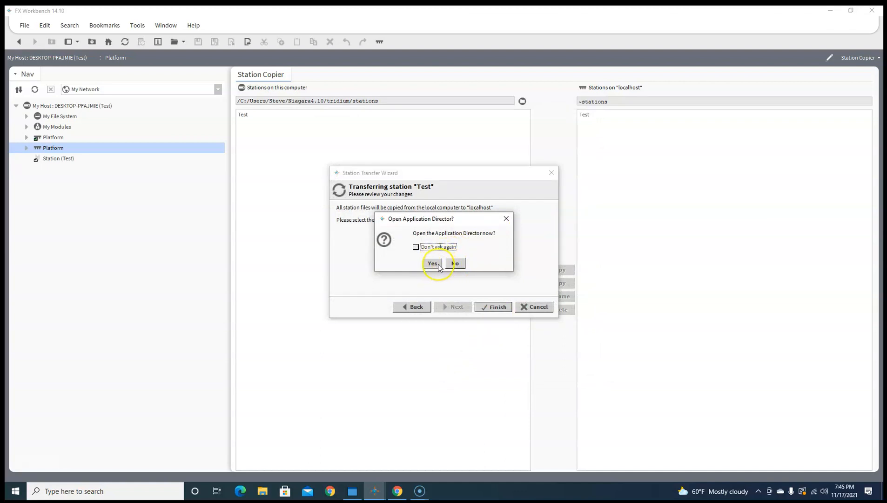
Step: Open Application Director to see Test running, then resubmit the station login
left_click(431, 264)
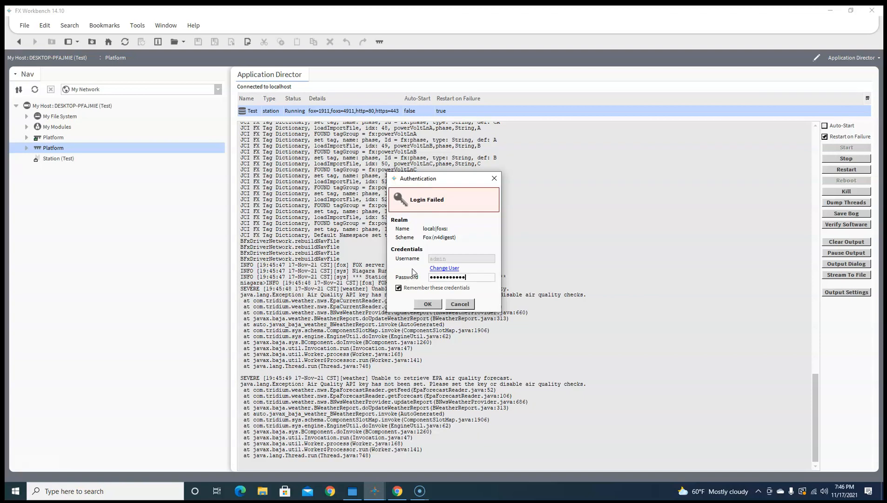
left_click(427, 304)
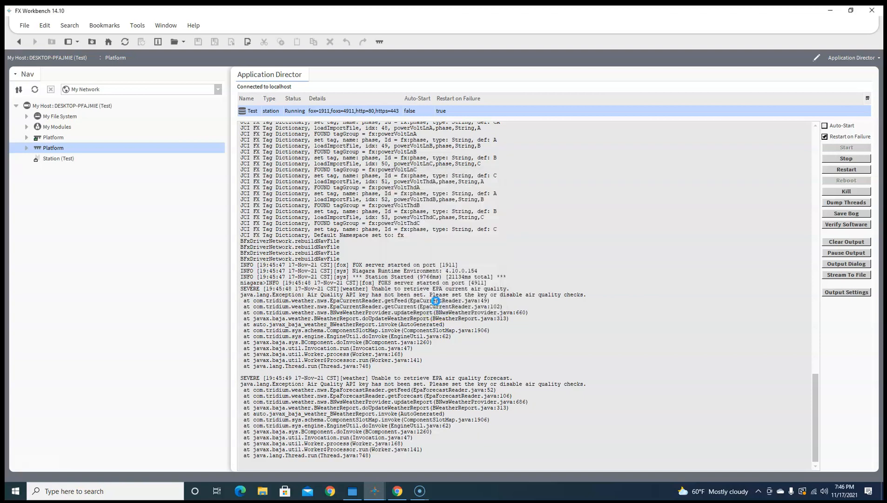
Step: Expand the Test station's Config, Drivers and Bacnet Network in the Nav tree
left_click(59, 158)
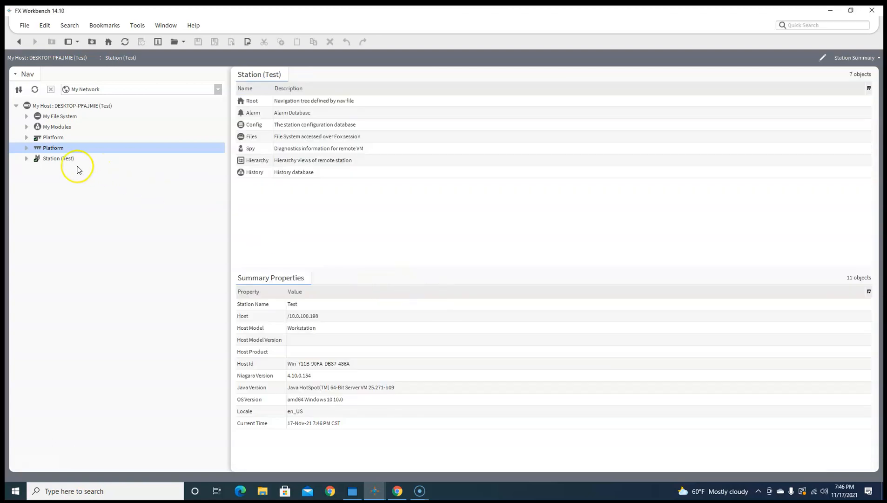
left_click(26, 158)
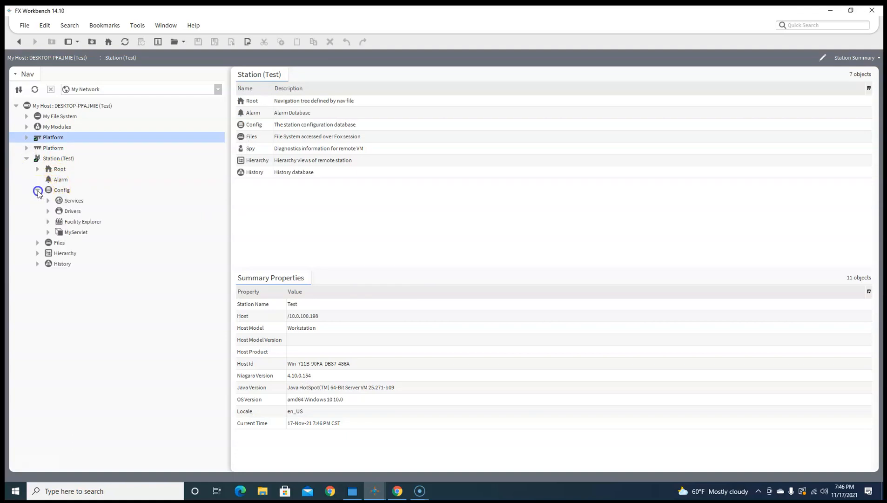
left_click(47, 211)
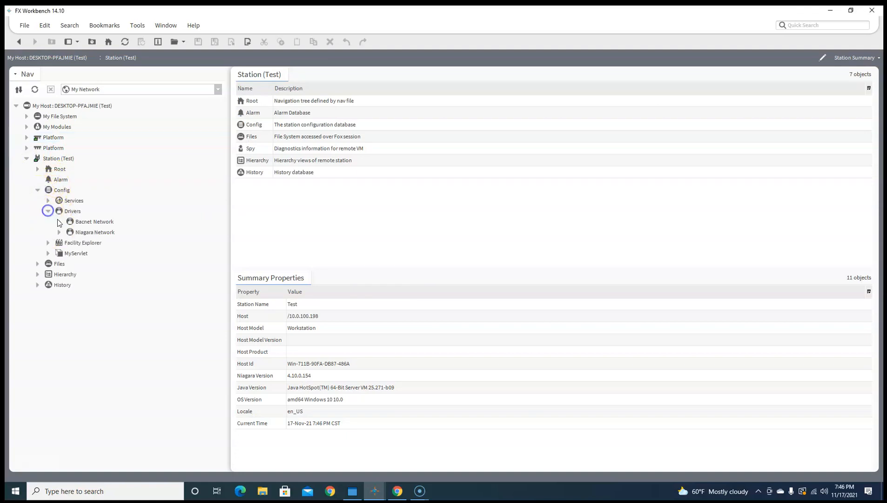
left_click(59, 221)
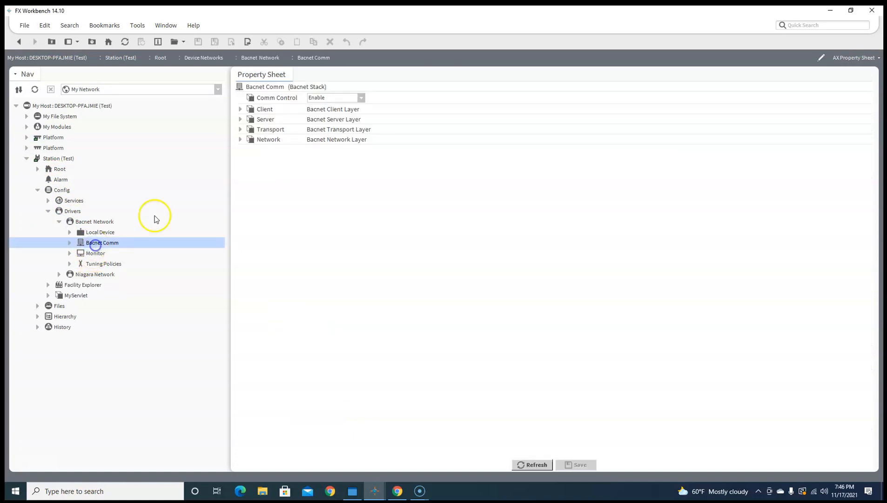
Step: Set the Ip Port Enabled property to true
left_click(240, 139)
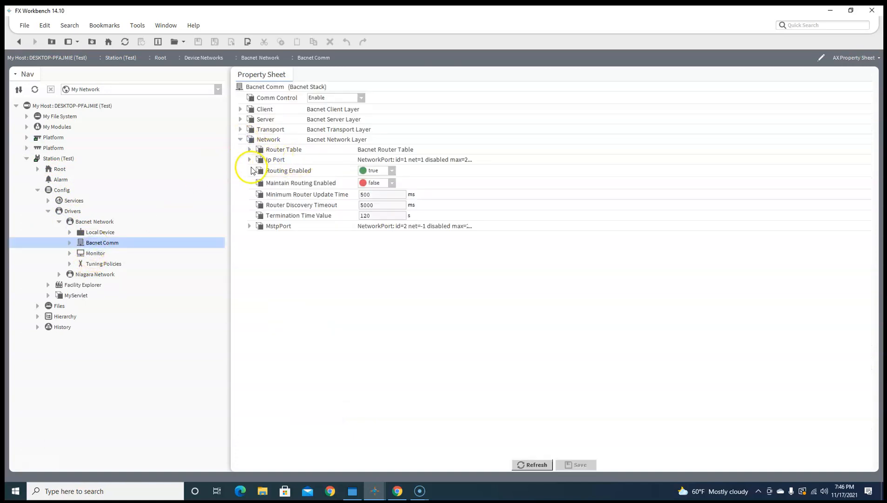
left_click(249, 159)
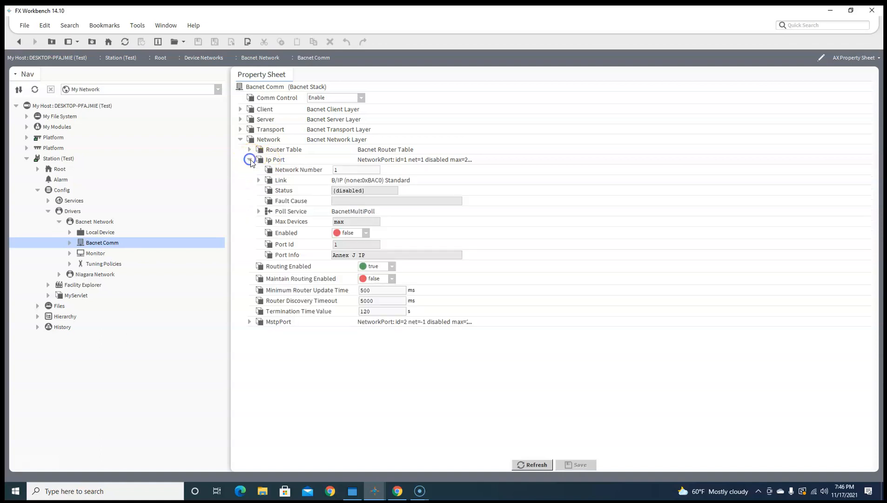
left_click(249, 159)
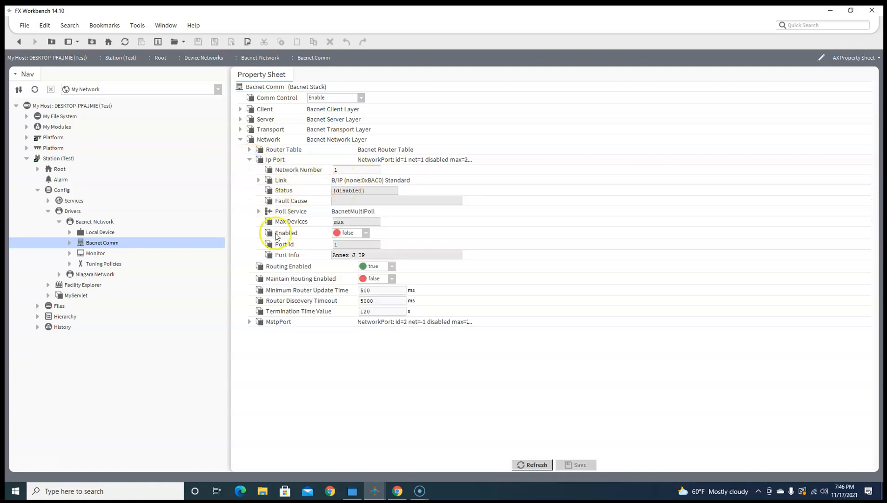
left_click(349, 232)
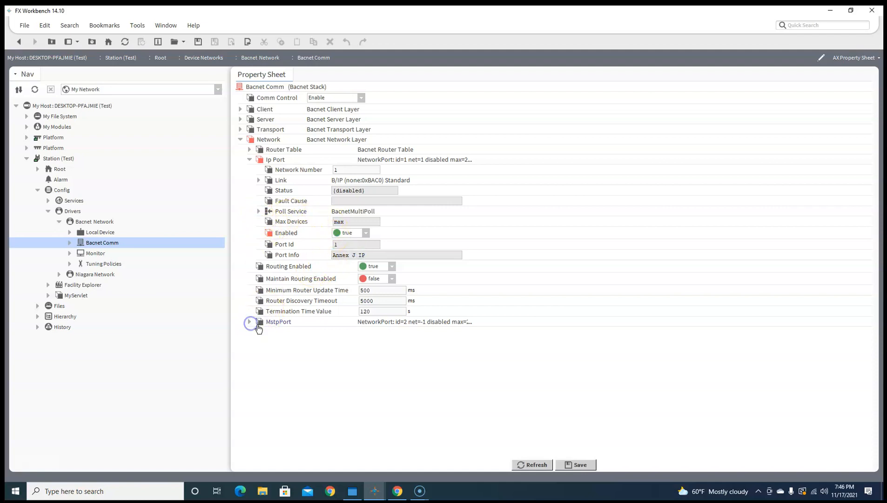
Step: Set MSTP baud rate to 38400 and bind the IP link to the Realtek adapter, saving both
left_click(250, 321)
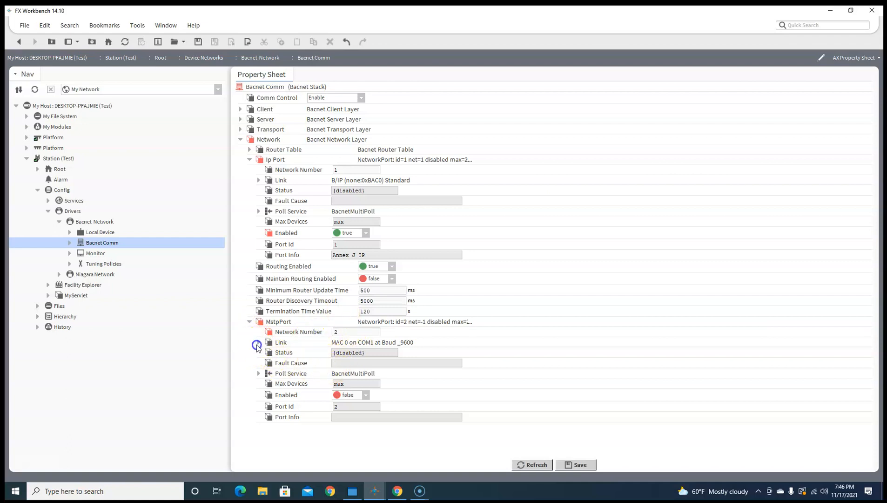
left_click(408, 364)
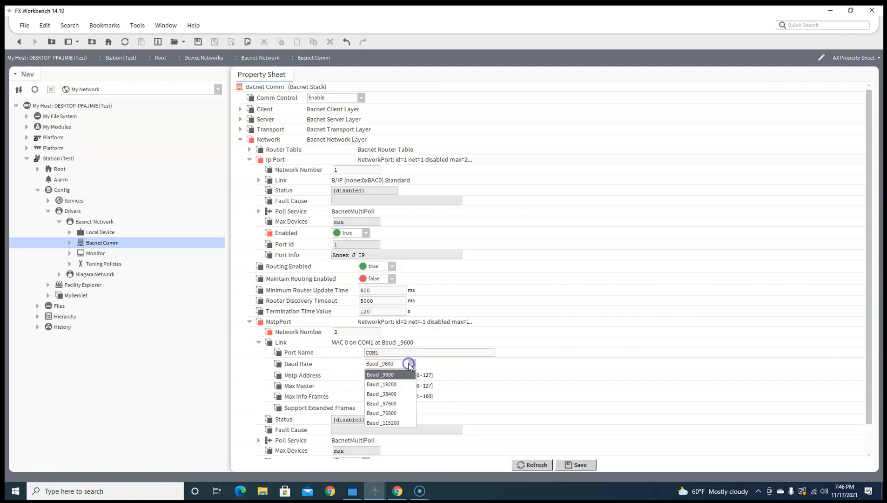
left_click(381, 384)
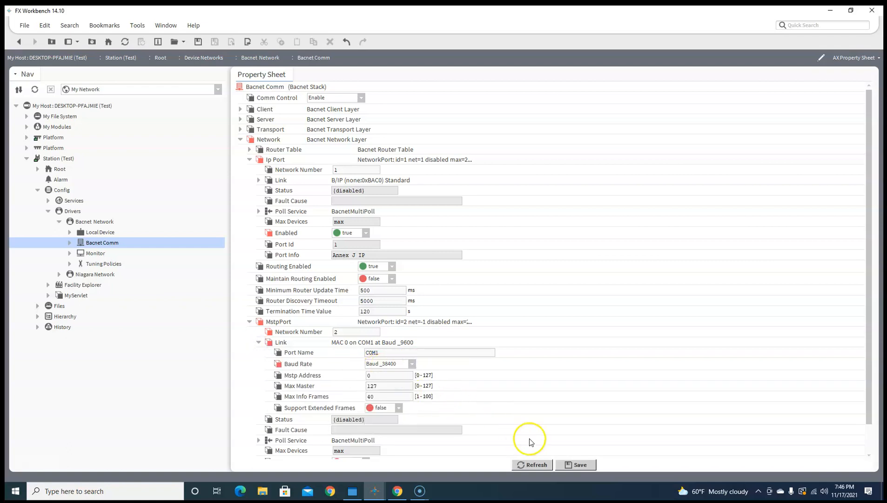
mouse_move(580, 466)
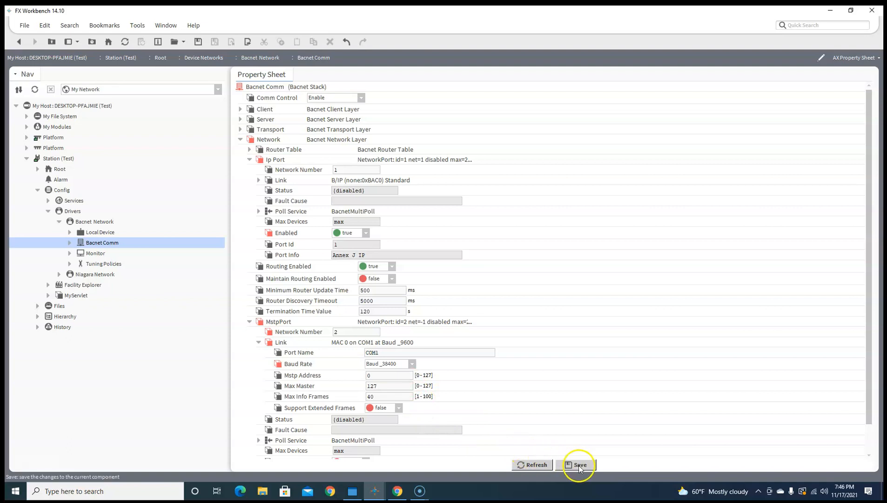
left_click(579, 464)
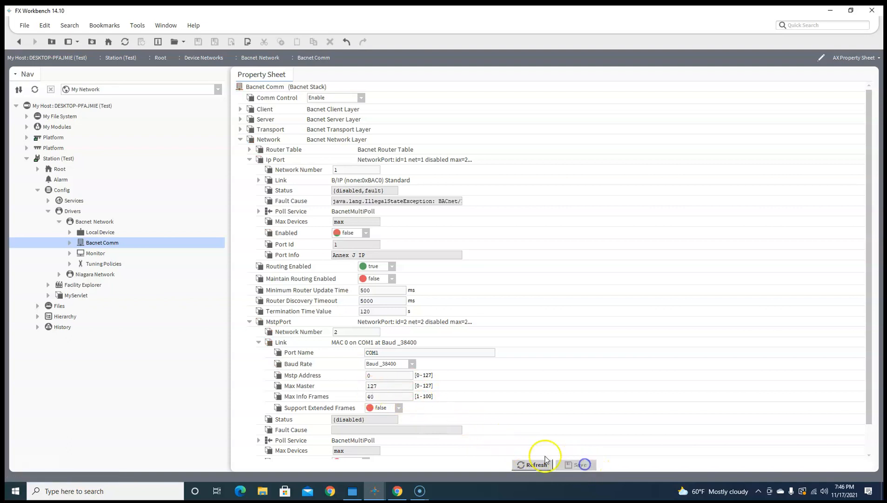
left_click(258, 180)
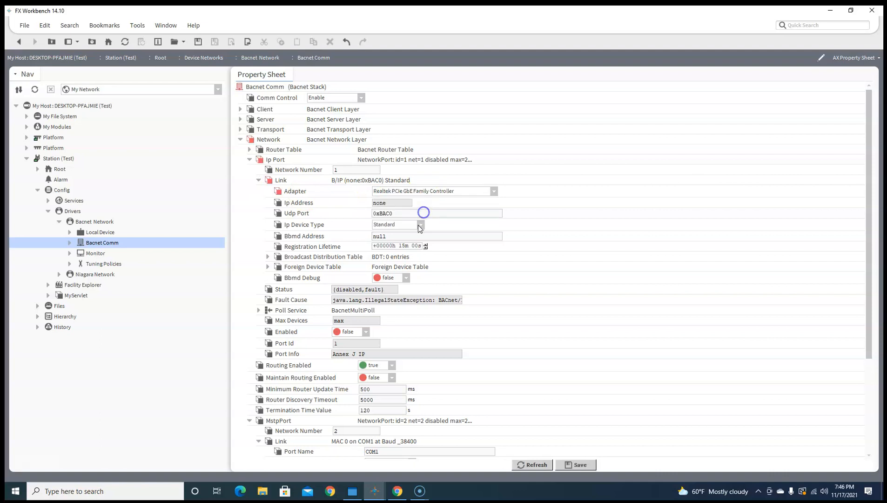
mouse_move(362, 218)
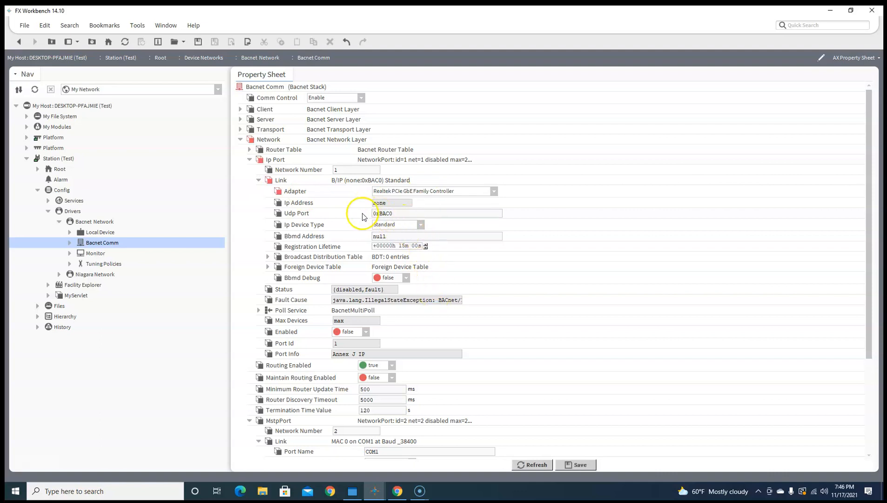
left_click(575, 464)
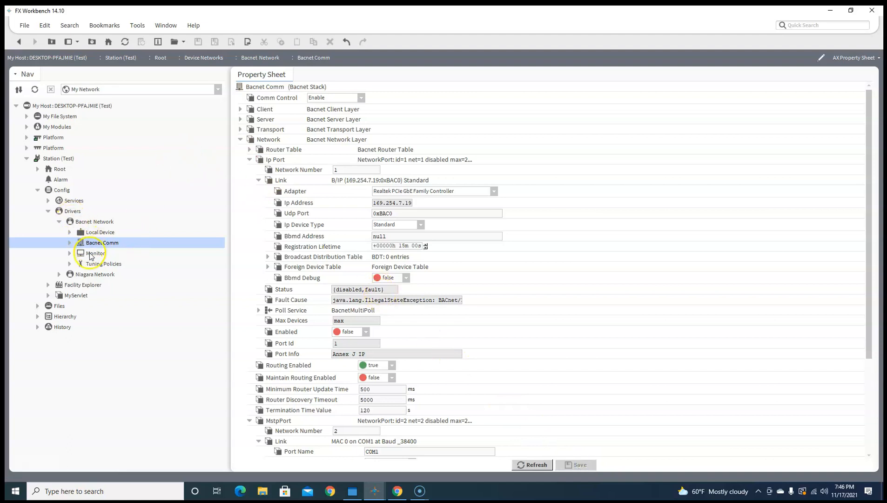
Step: Add BACnet device AHU_01 with device ID 1004, network 2 and MAC address 4
left_click(94, 222)
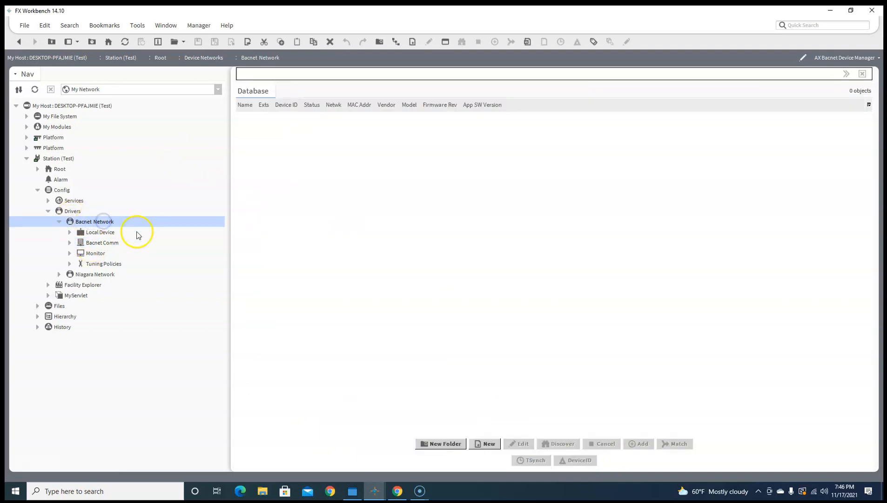
mouse_move(299, 74)
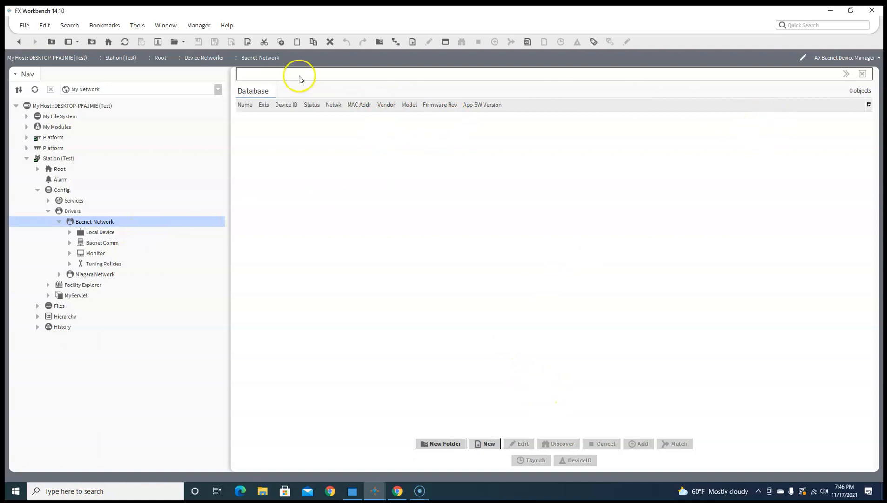
left_click(485, 443)
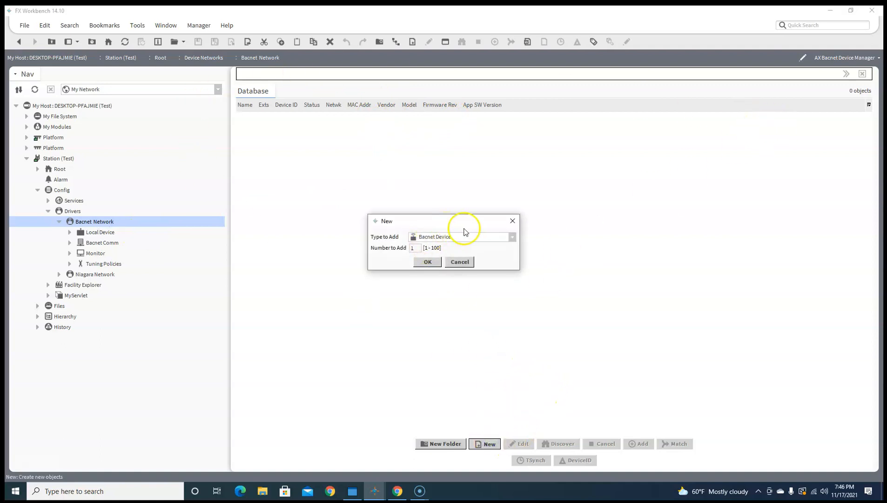
left_click(427, 262)
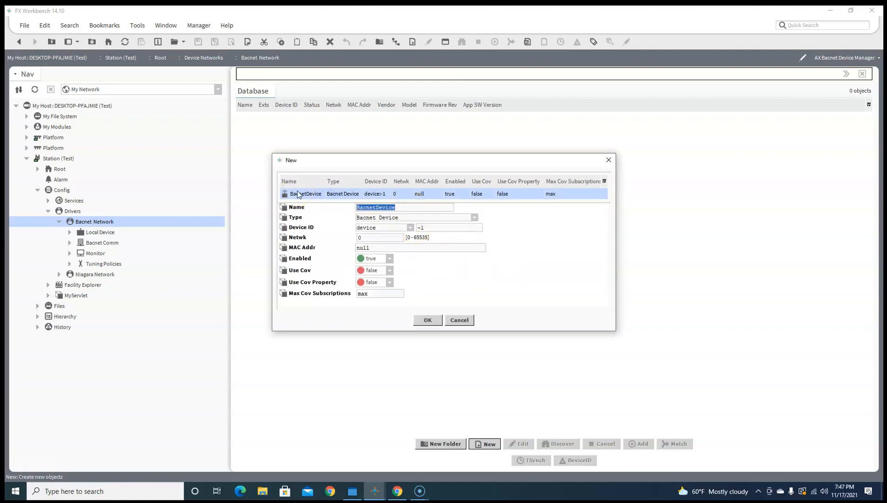
type("AHU_0")
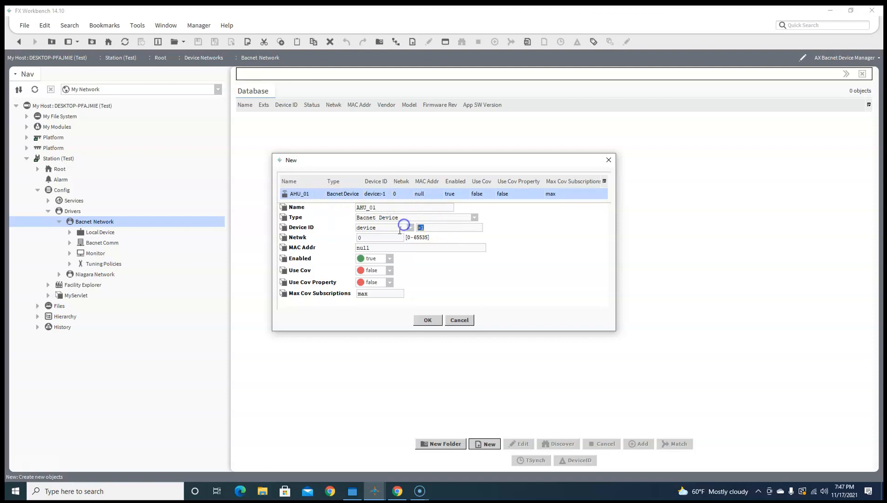
type("100")
left_click(380, 237)
type("2")
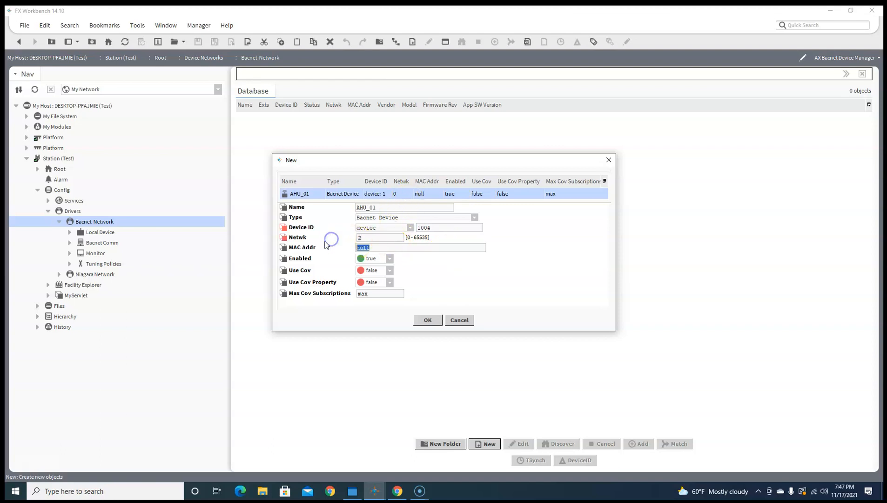
type("4")
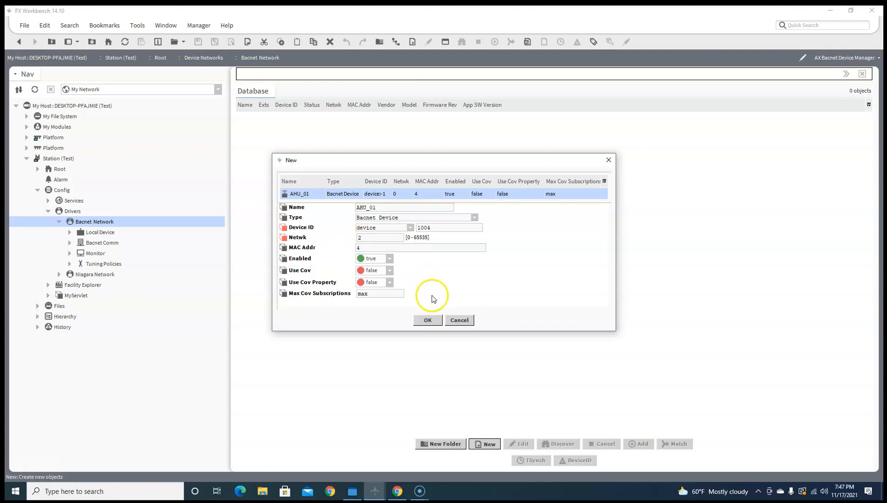
left_click(427, 320)
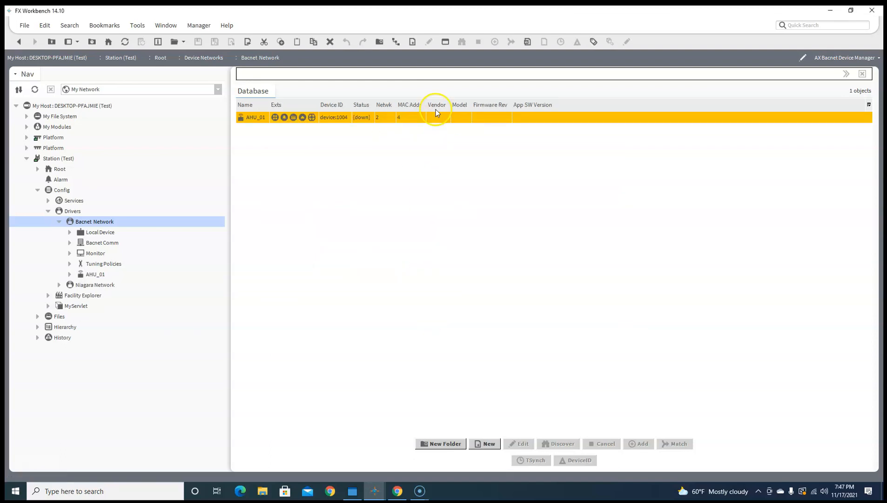
mouse_move(804, 108)
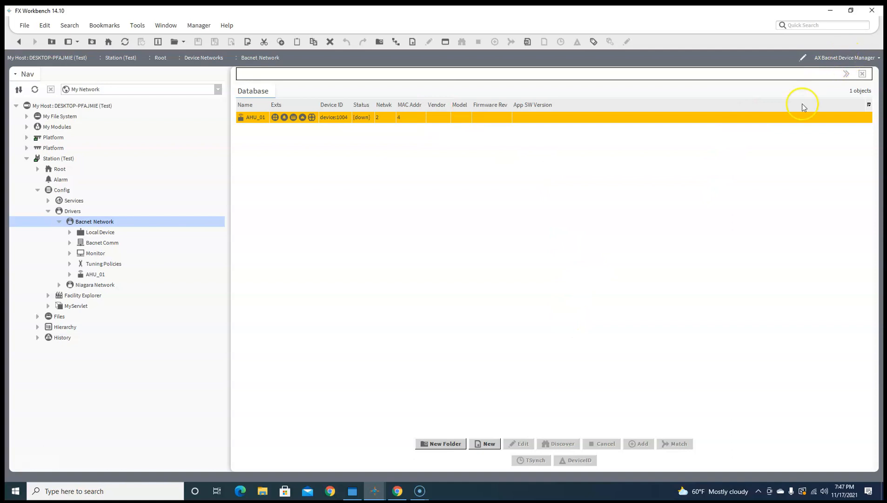
Step: Add BACnet device VAV_01_01 with device ID 1005, network 2 and MAC address 5
left_click(484, 443)
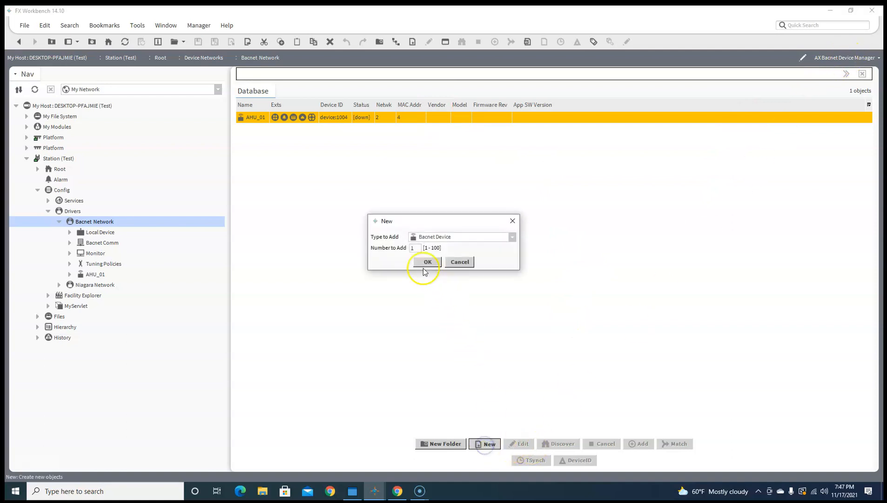
left_click(510, 237)
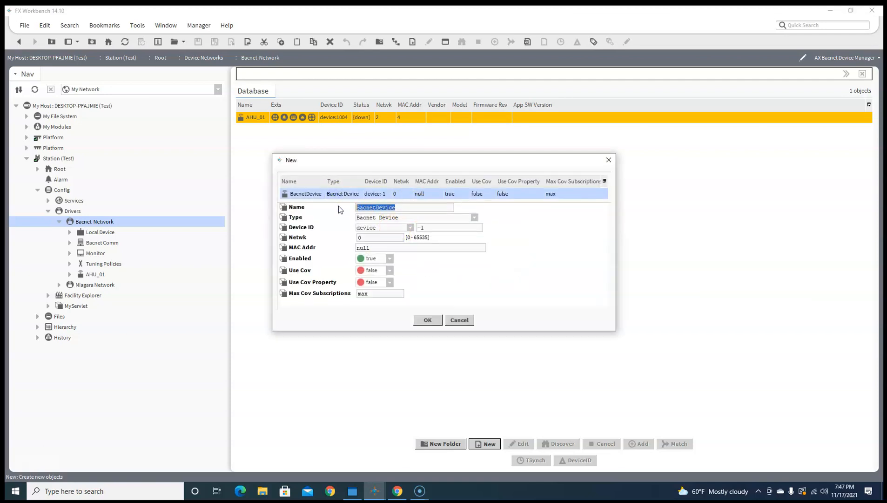
type("VAV")
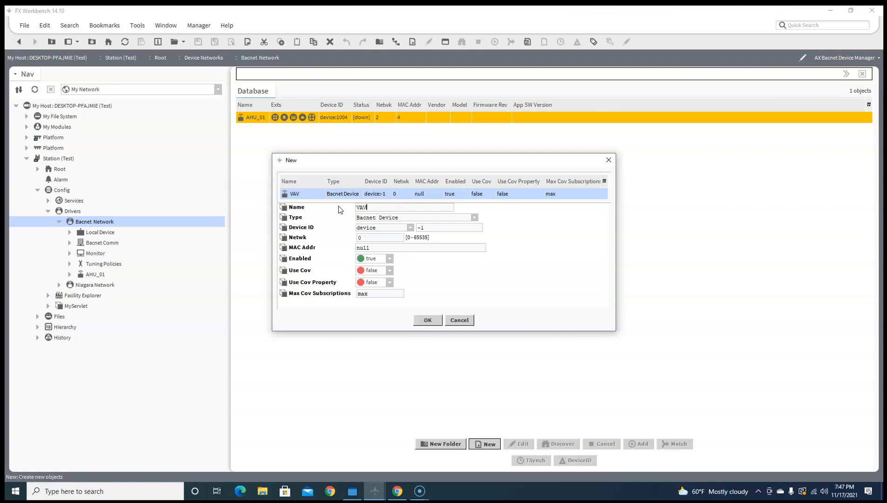
type("_01_01")
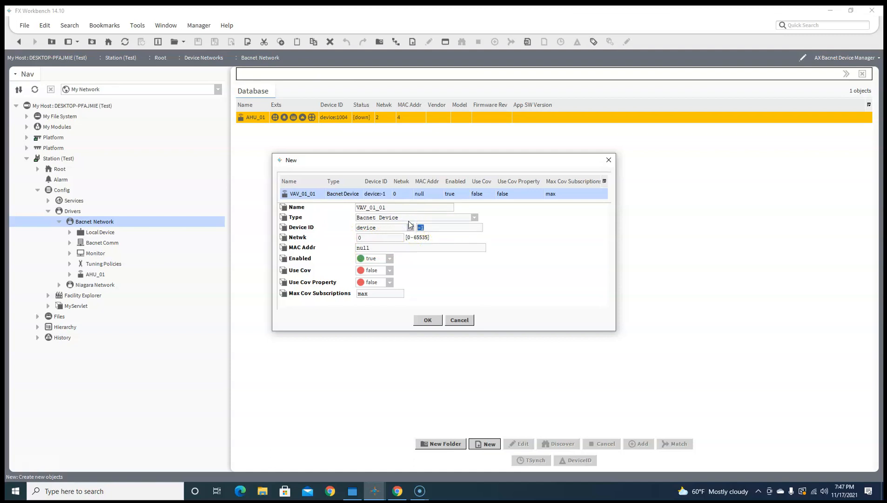
type("5")
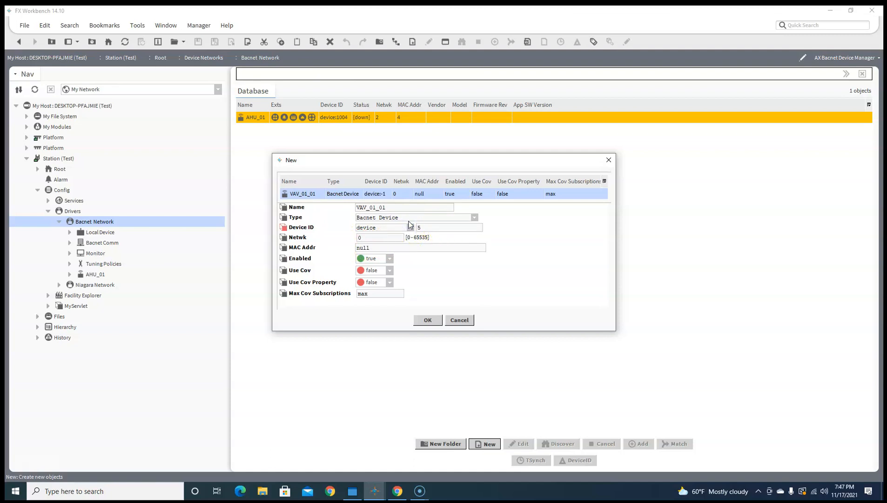
type("1005")
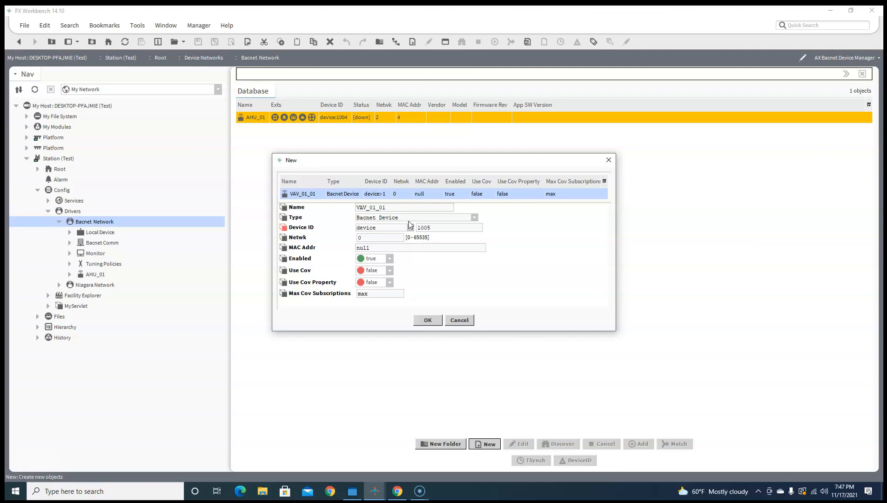
left_click(378, 236)
type("2")
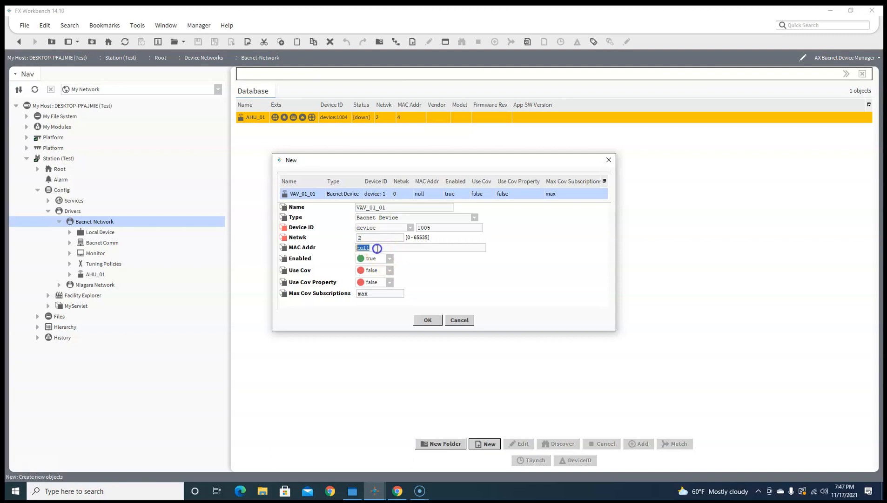
type("5")
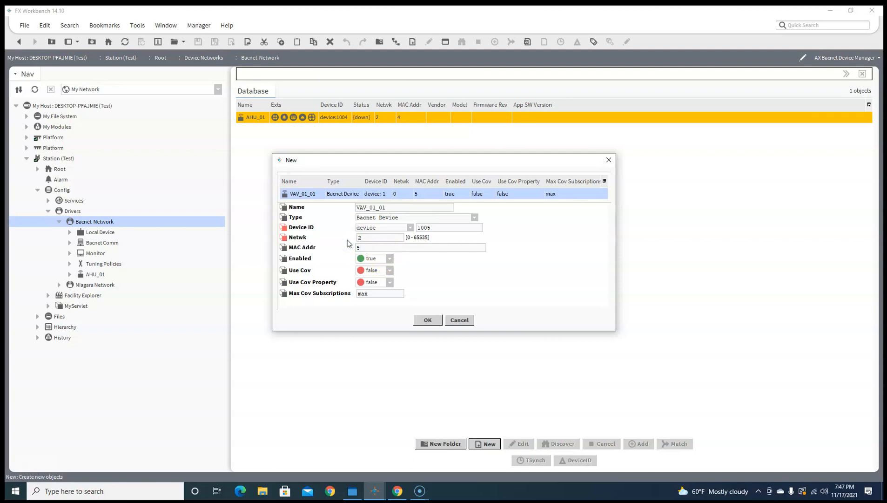
left_click(427, 318)
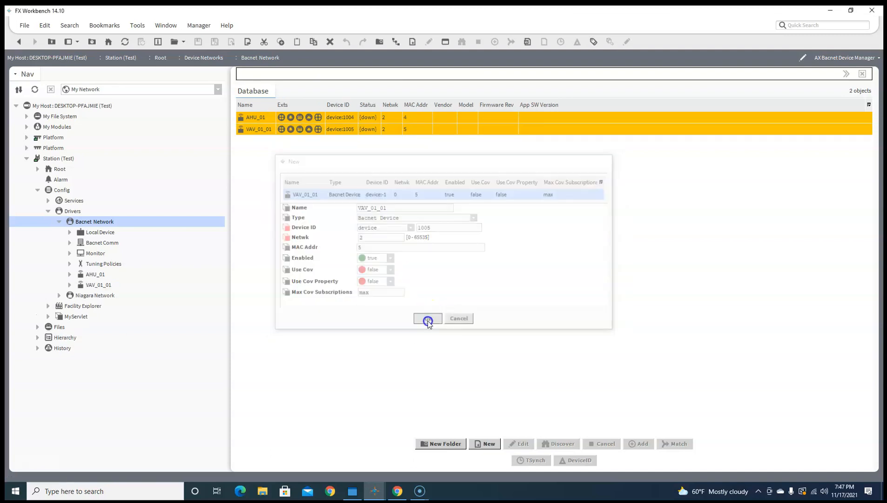
left_click(428, 317)
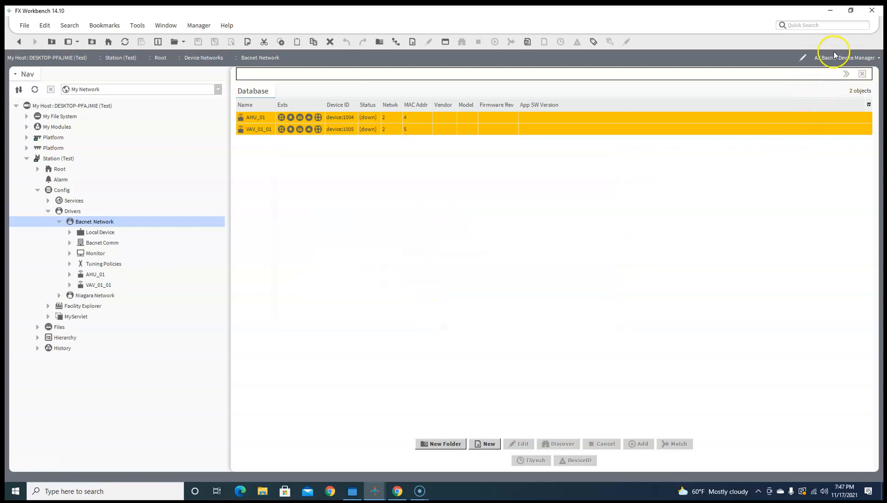
Step: In the Jci Bacnet Import Manager, import AHU_01 from AHU.caf with new standard and Hx graphics
left_click(871, 57)
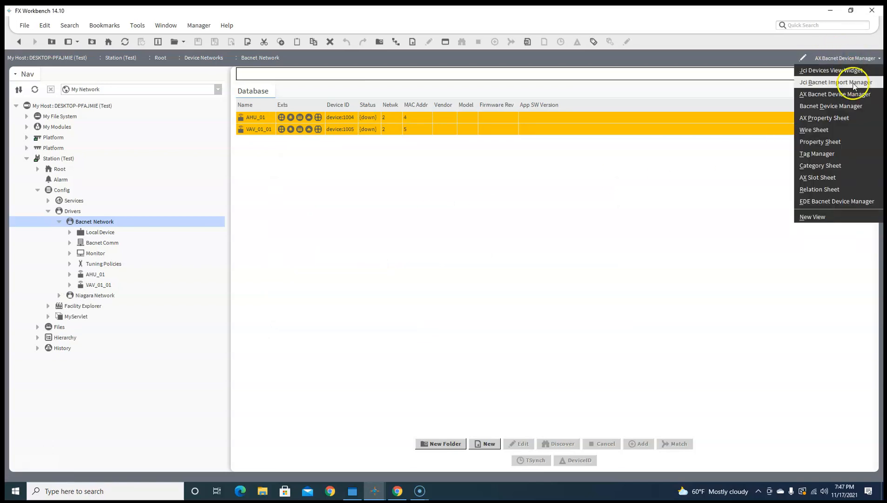
left_click(835, 82)
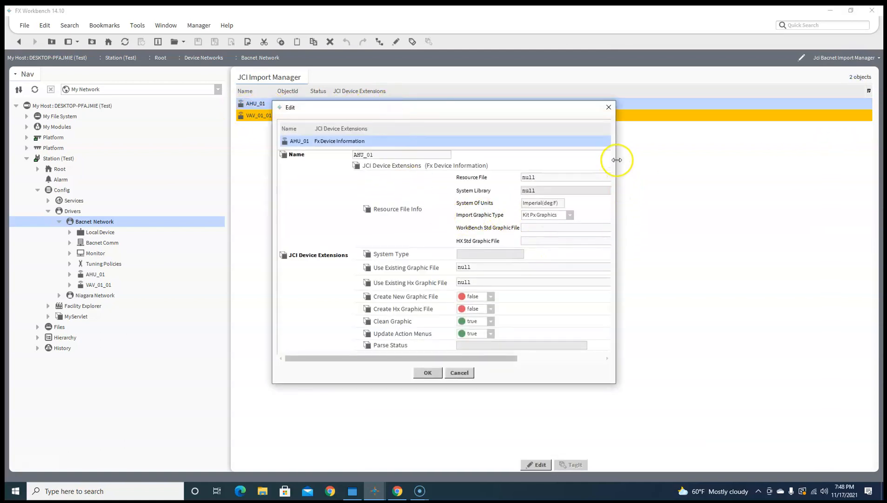
left_click_drag(617, 160, 786, 160)
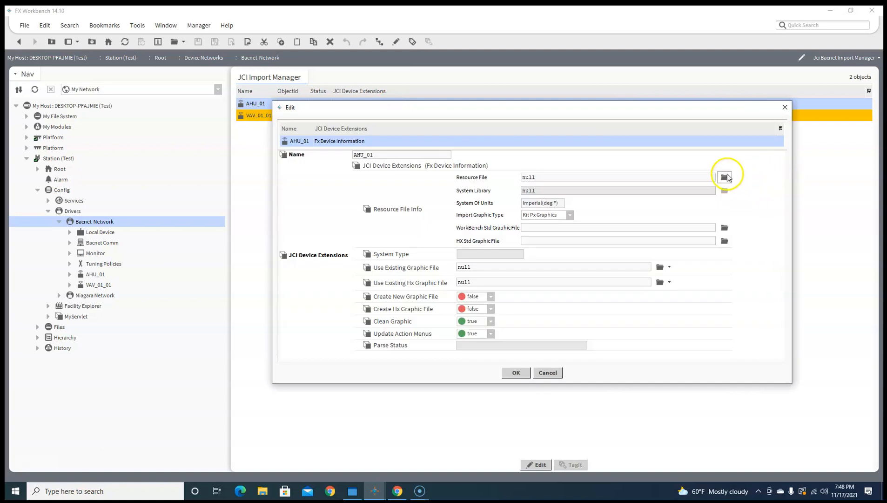
left_click(724, 177)
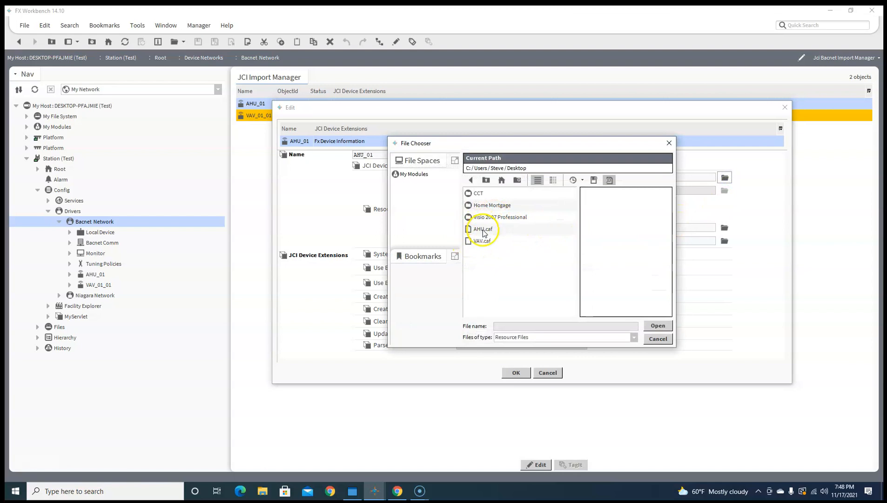
left_click(483, 229)
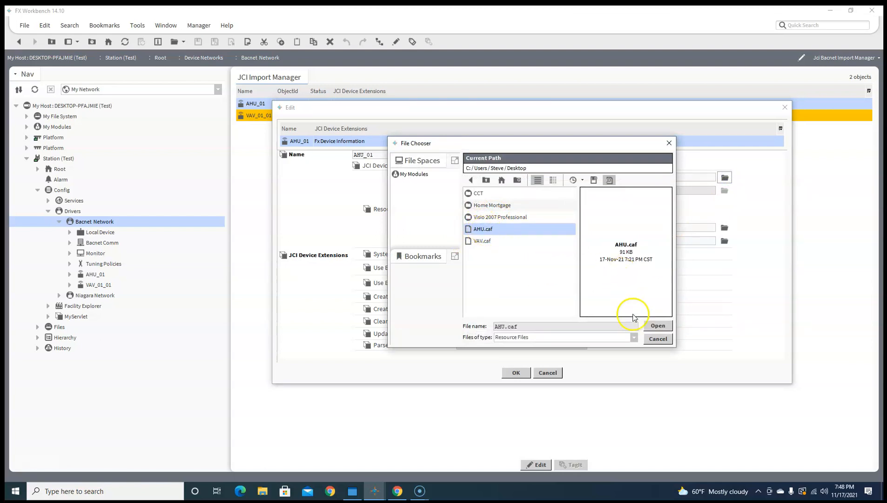
left_click(657, 325)
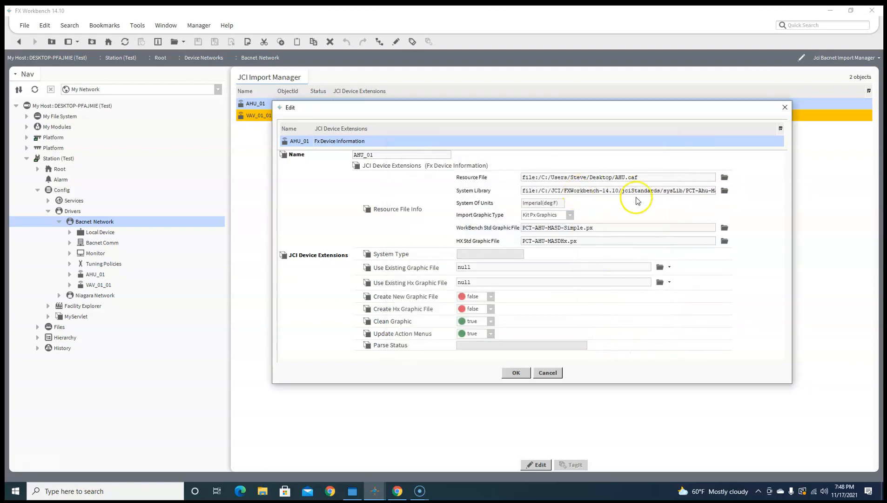
left_click(490, 296)
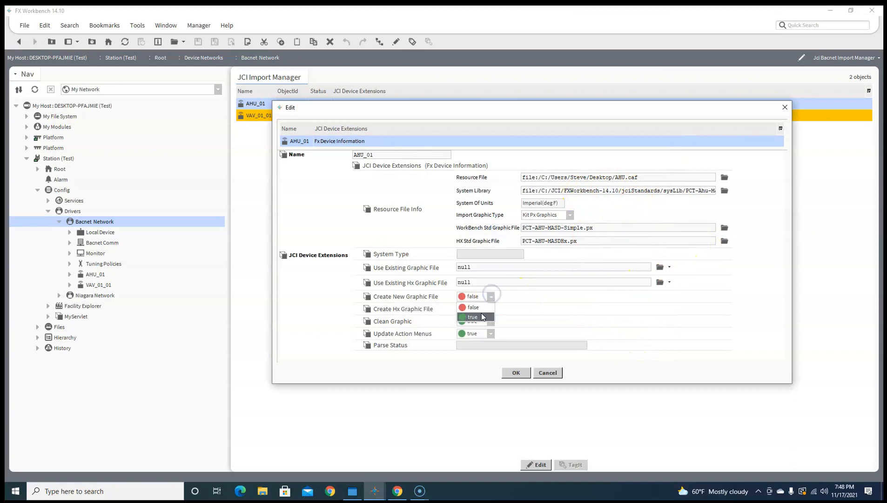
left_click(471, 316)
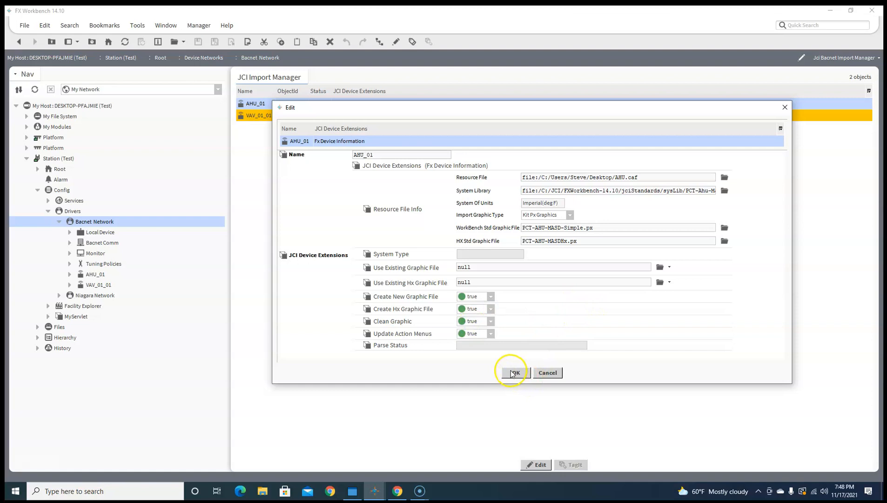
left_click(512, 372)
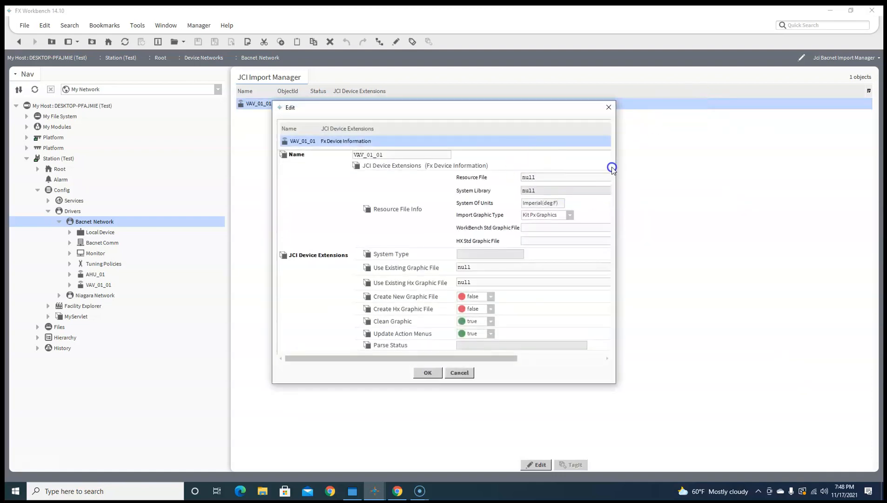
Step: Import VAV_01_01 from VAV.caf with Create New Graphic File set to true
left_click(611, 168)
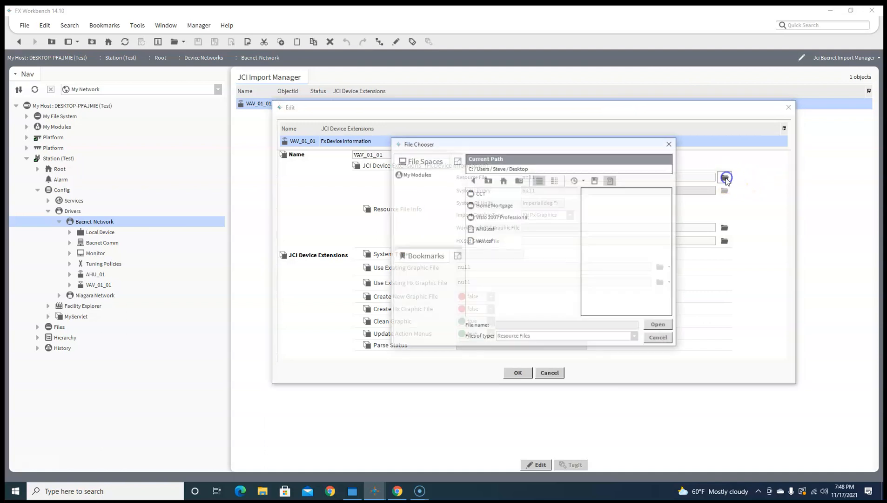
left_click(483, 240)
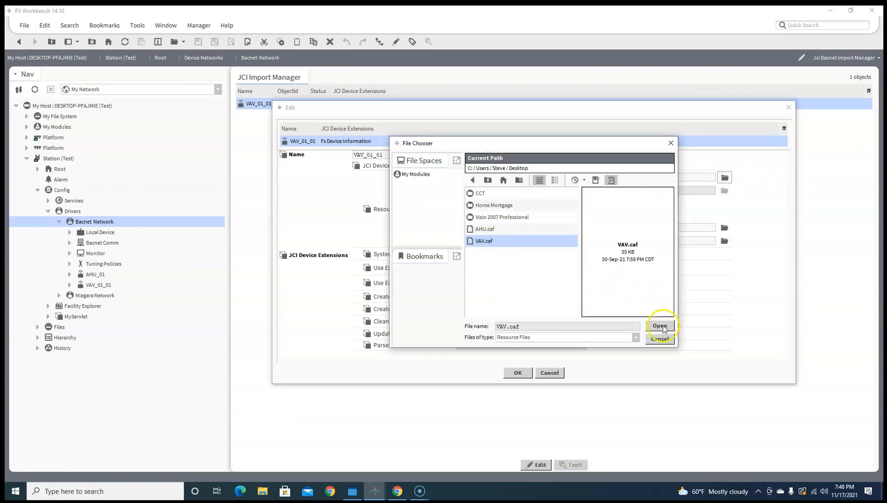
left_click(658, 325)
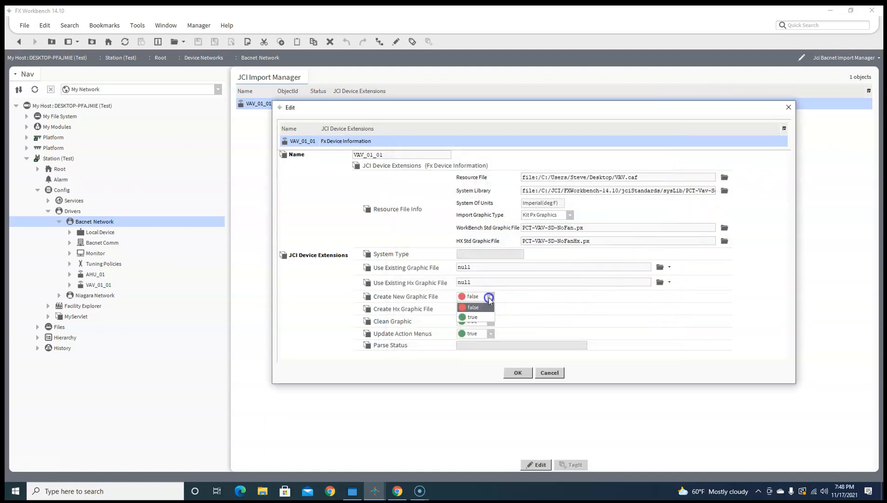
left_click(472, 316)
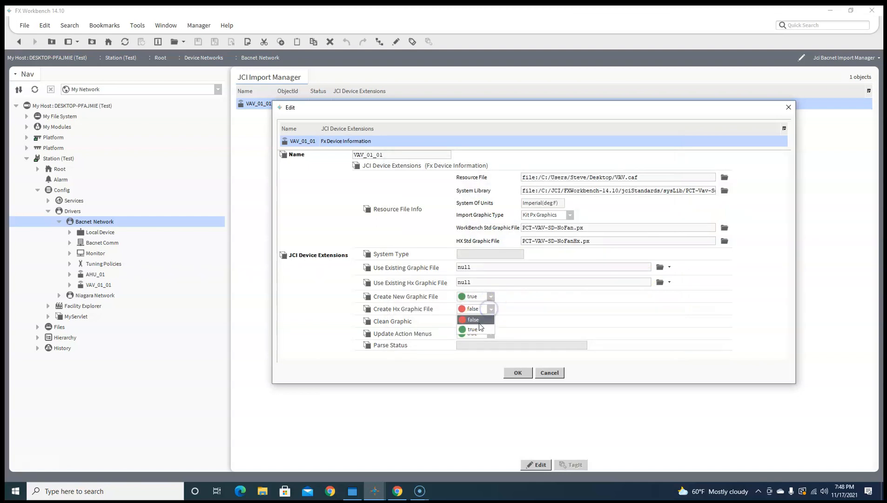
left_click(516, 372)
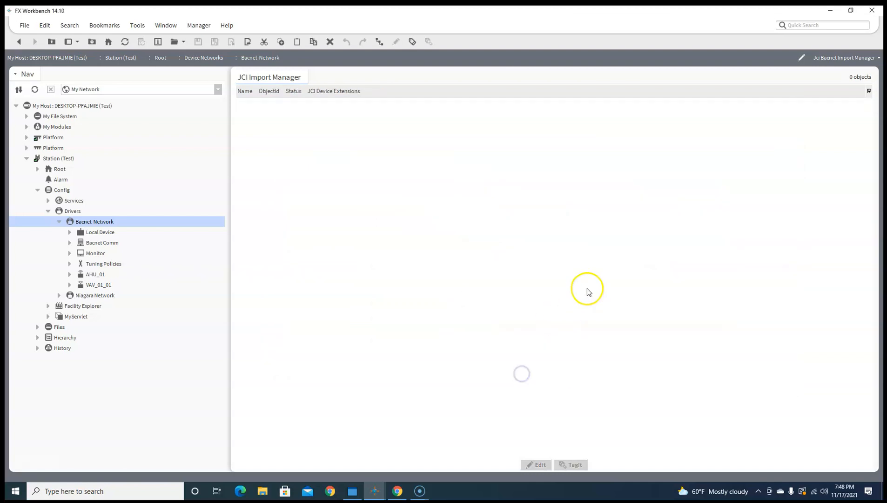
mouse_move(123, 286)
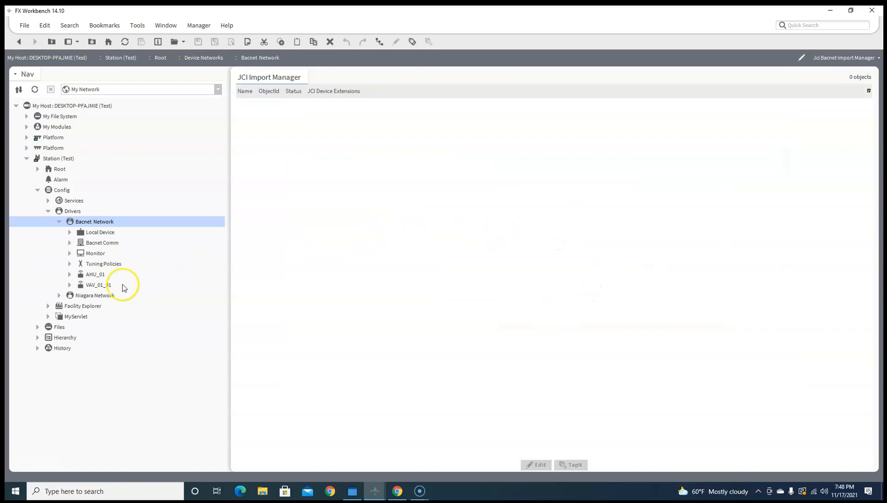
Step: Review the AHU_01 equipment graphic, then list and scroll through its 53 imported points
double_click(95, 274)
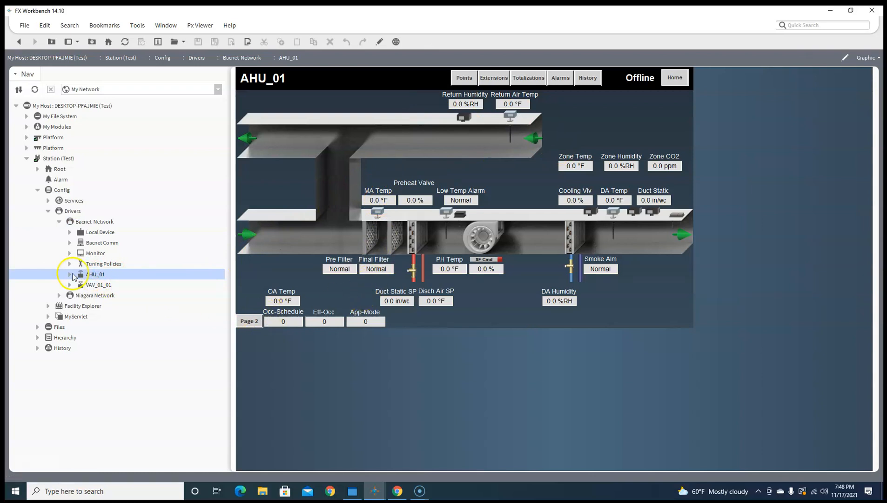
left_click(71, 274)
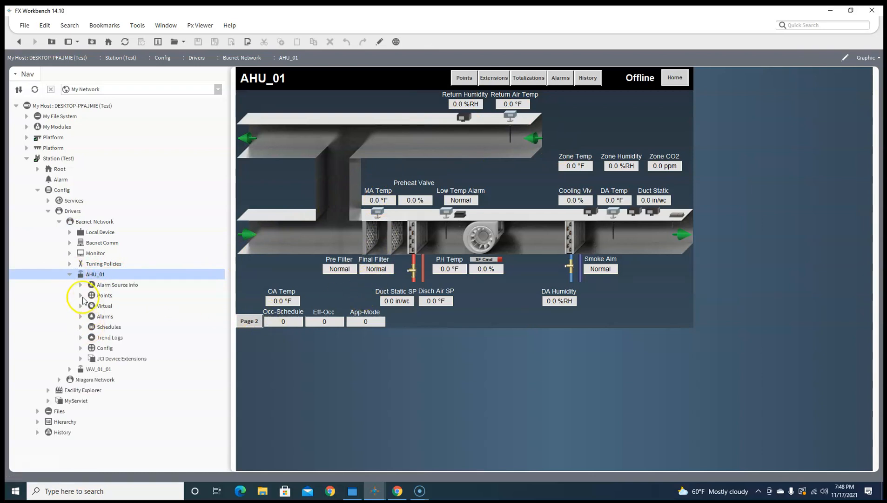
double_click(104, 295)
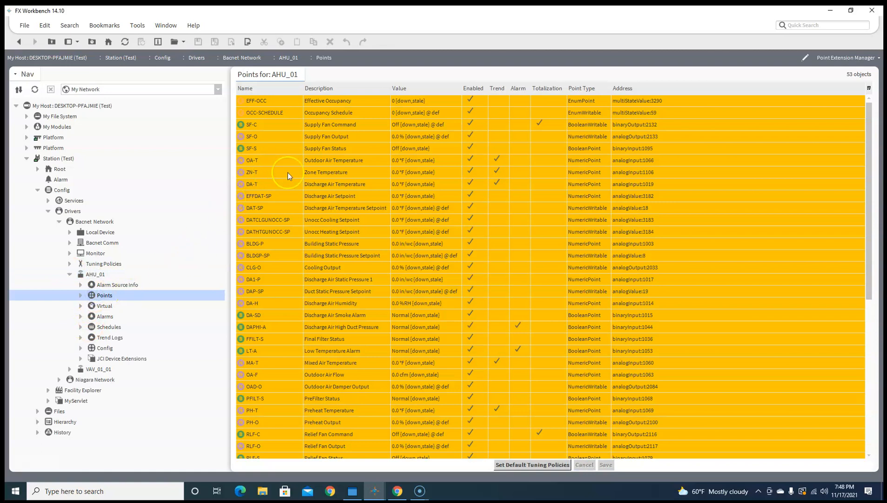
scroll("down", 3)
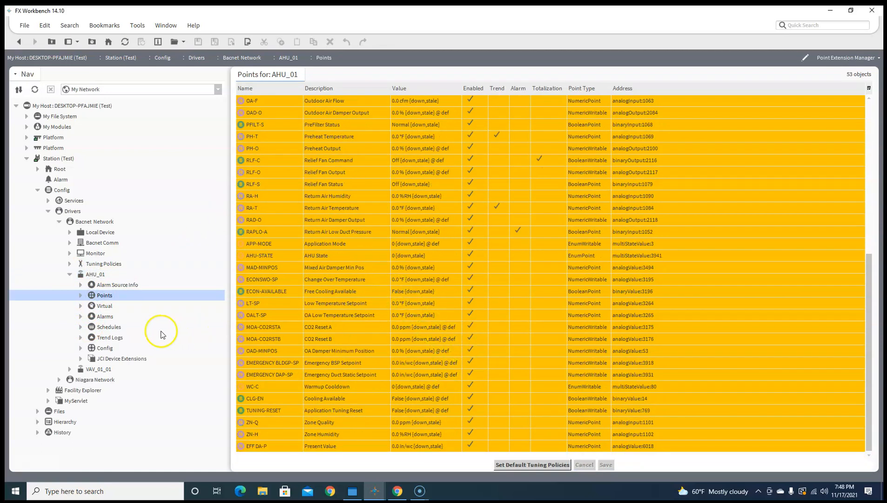
left_click(98, 369)
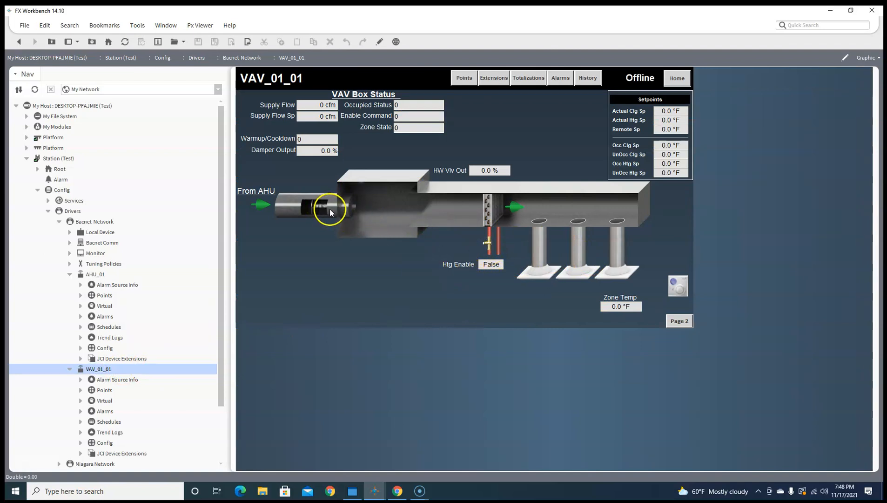
mouse_move(340, 210)
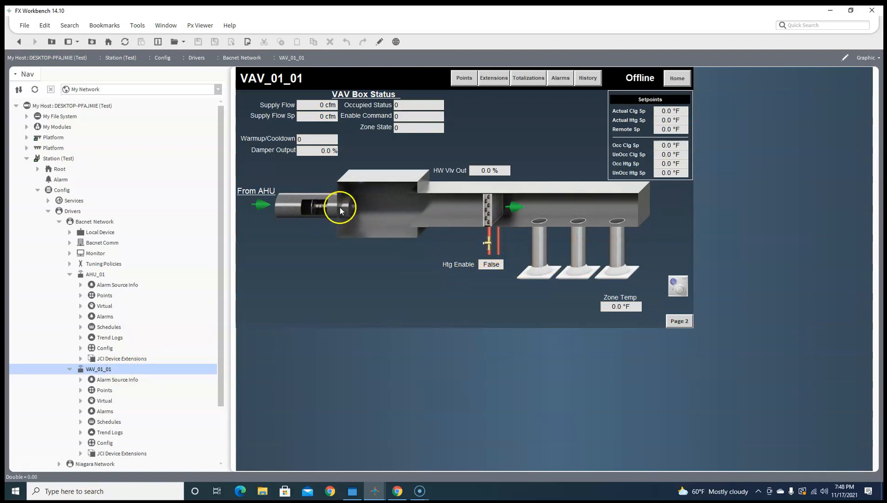
mouse_move(355, 205)
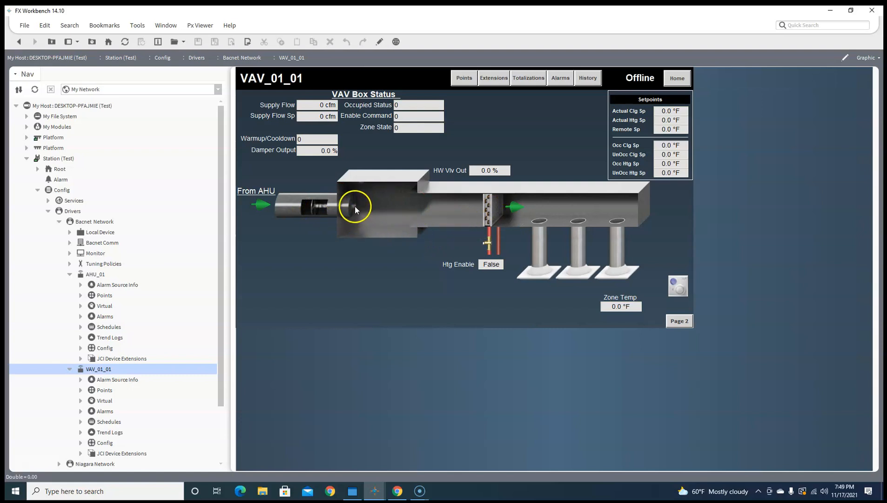
mouse_move(336, 214)
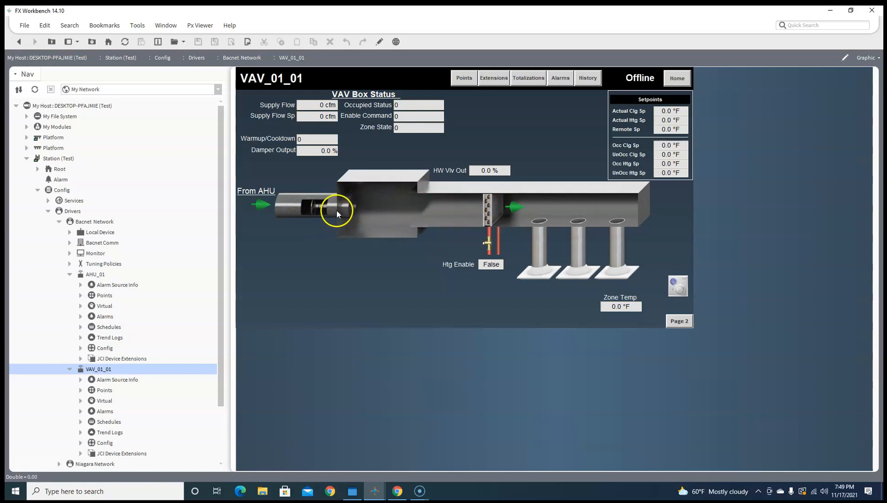
mouse_move(503, 221)
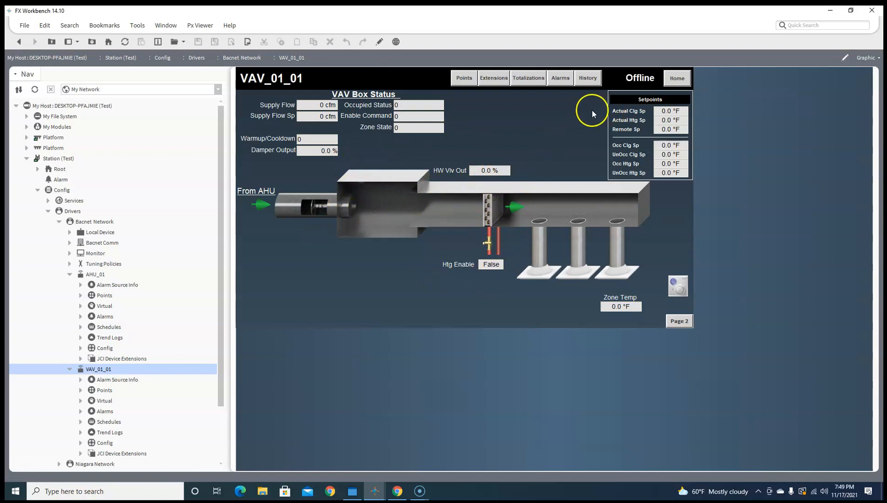
Step: Switch the VAV_01_01 graphic to Page 2 to view zone information setpoints
left_click(678, 320)
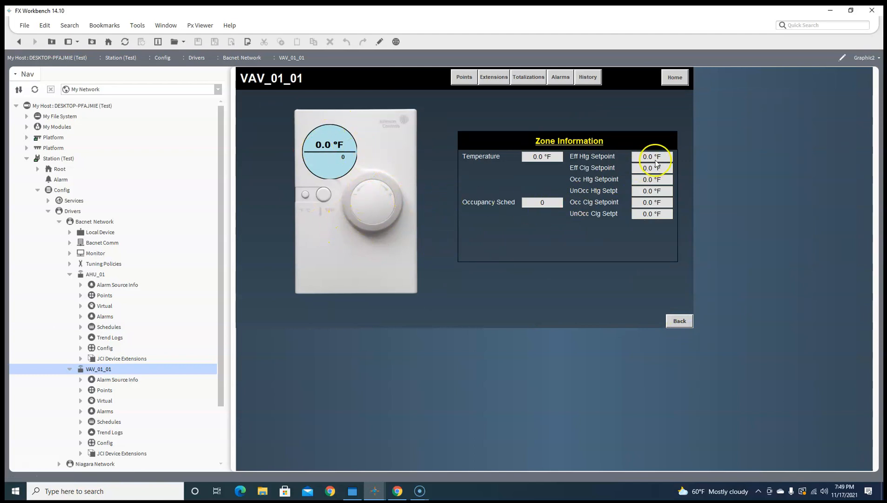
mouse_move(174, 338)
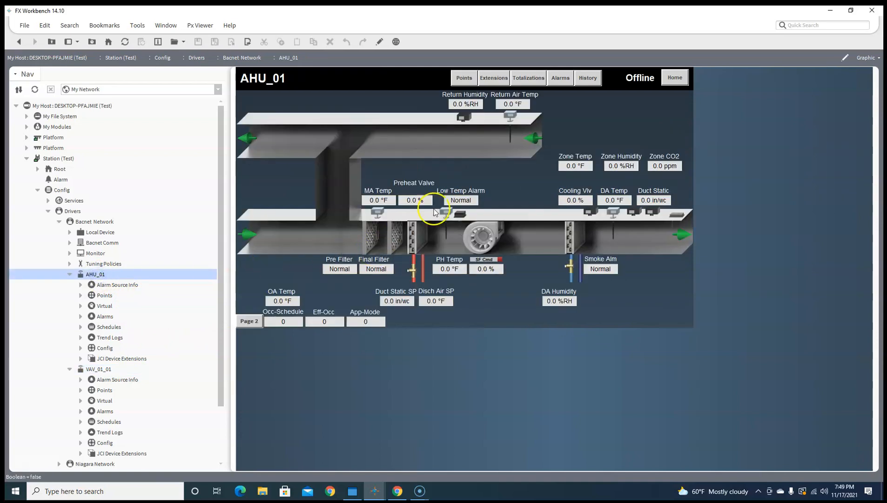
mouse_move(462, 77)
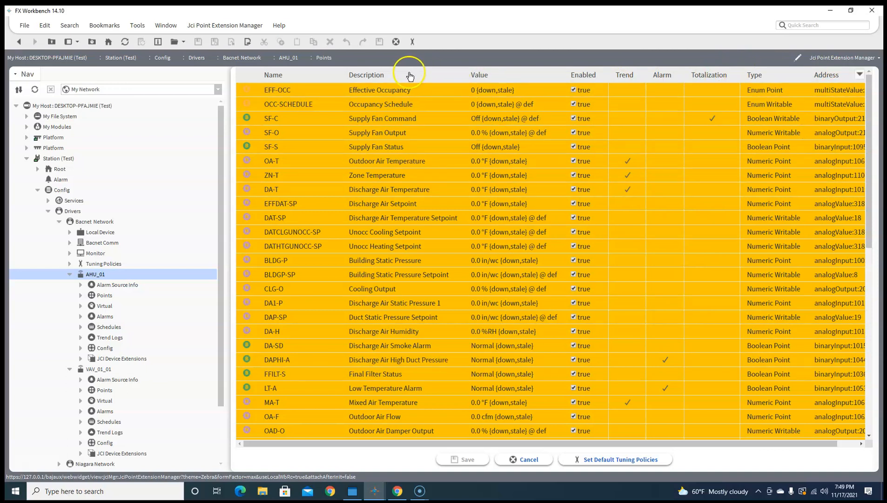
Step: Return to the AHU_01 graphic and open the AX Alarm Console listing Ping Failed alarms
left_click(97, 368)
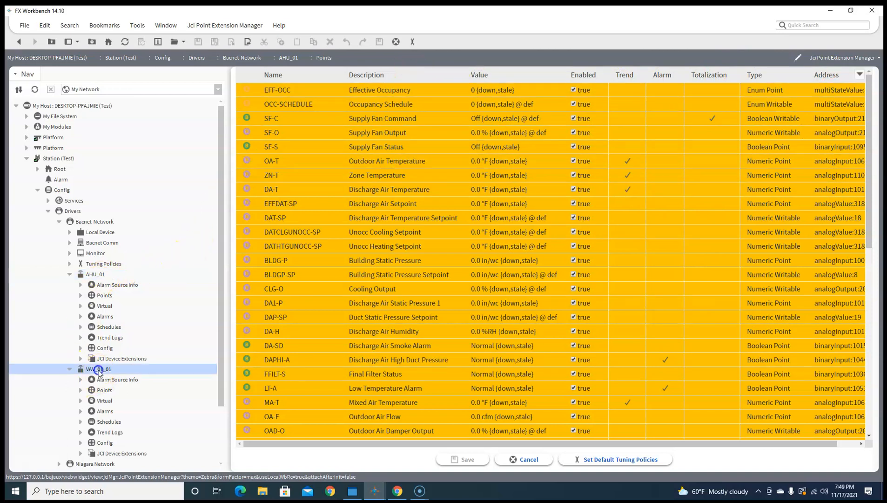
double_click(98, 368)
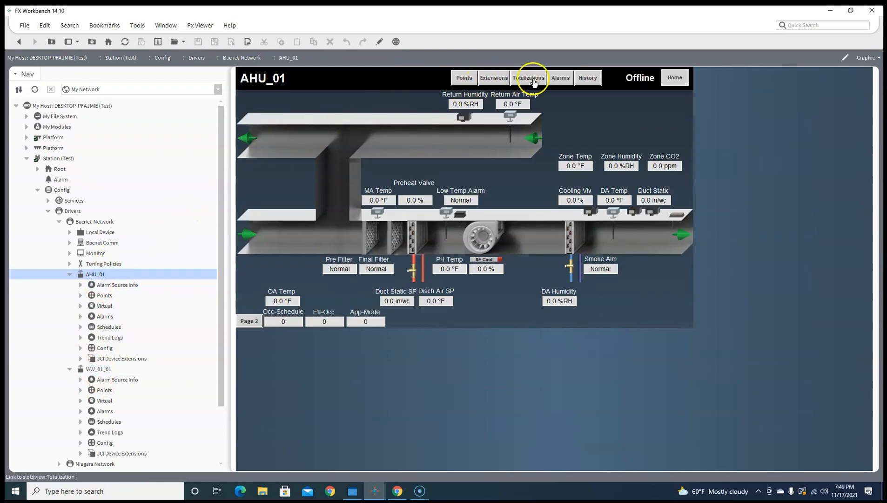
left_click(530, 77)
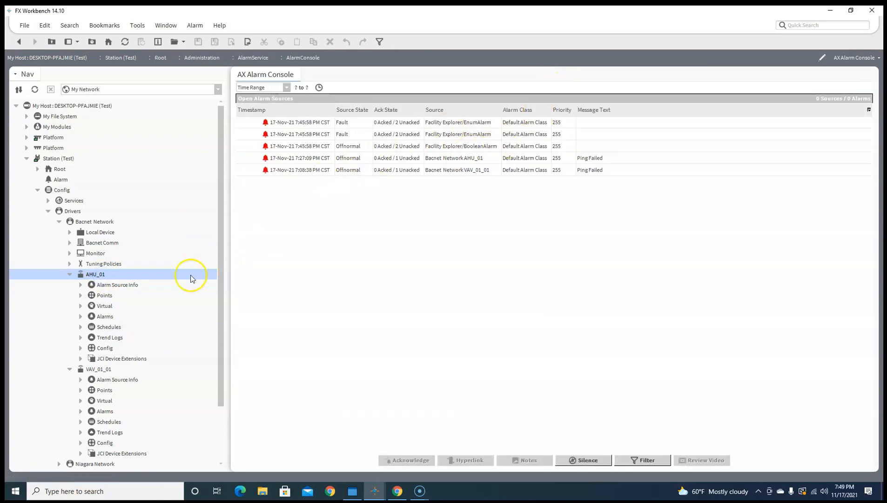
Step: Reopen the AHU_01 graphic and switch its history view to the AX History Chart Builder
double_click(95, 274)
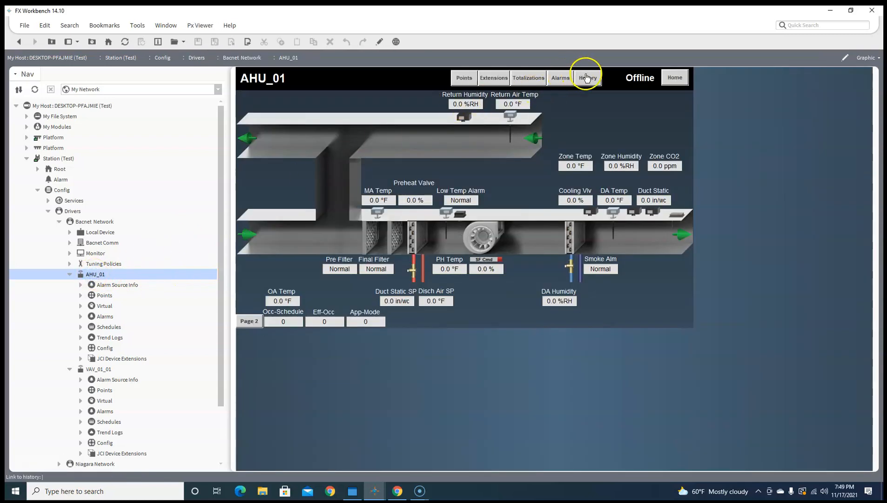
left_click(587, 78)
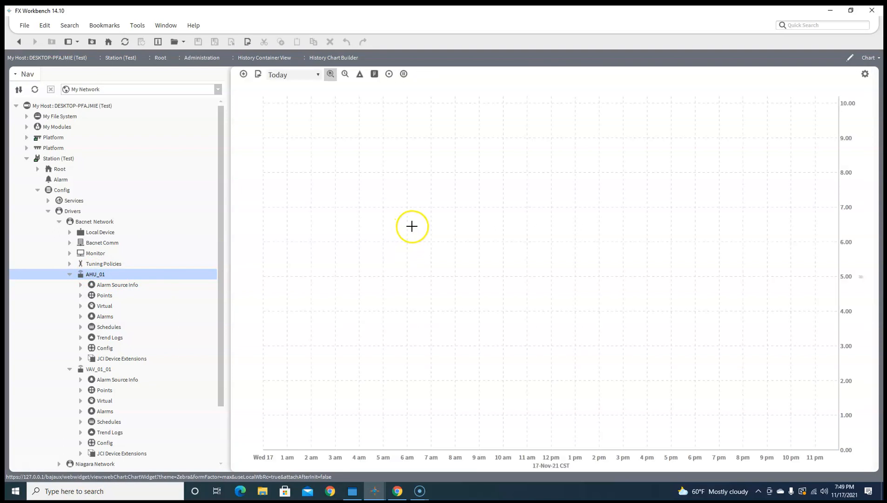
left_click(870, 57)
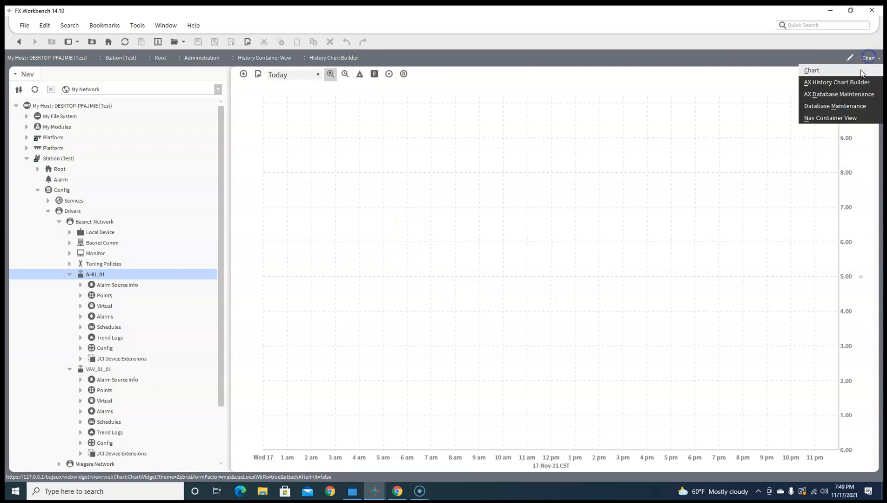
left_click(840, 82)
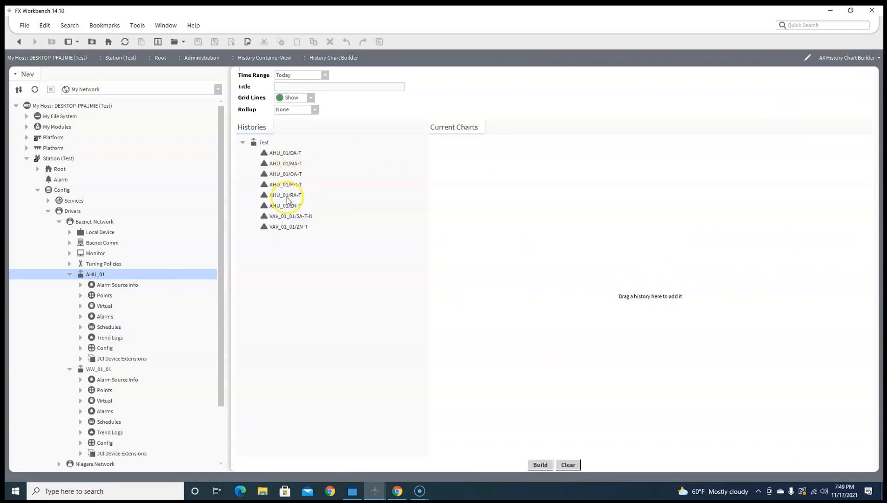
mouse_move(250, 197)
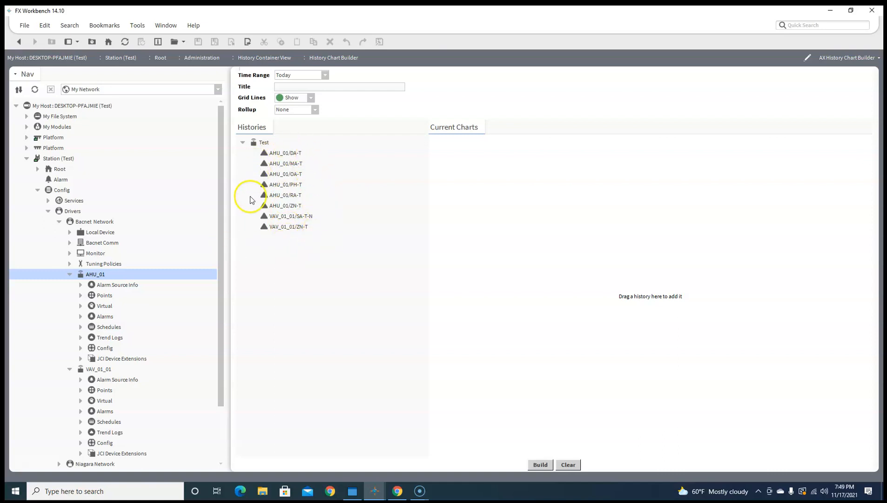
mouse_move(649, 113)
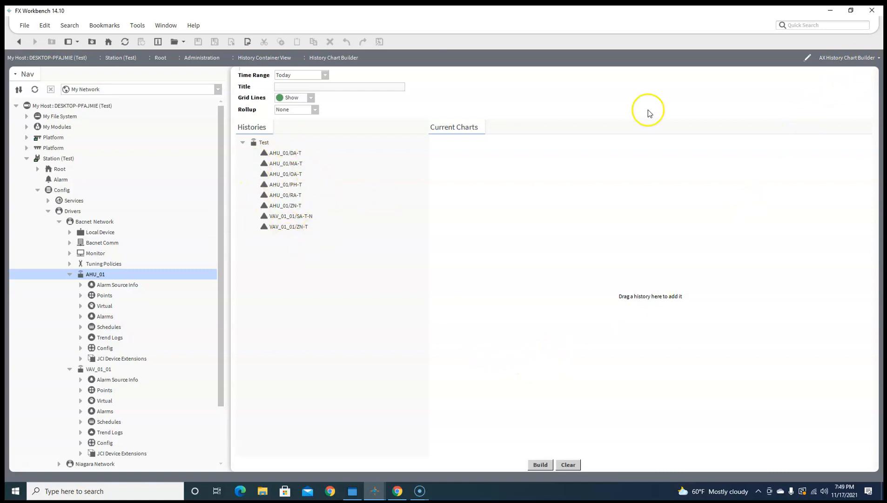
Step: In the Nav tree, collapse the AHU_01 branch and expand VAV_01_01
left_click(95, 274)
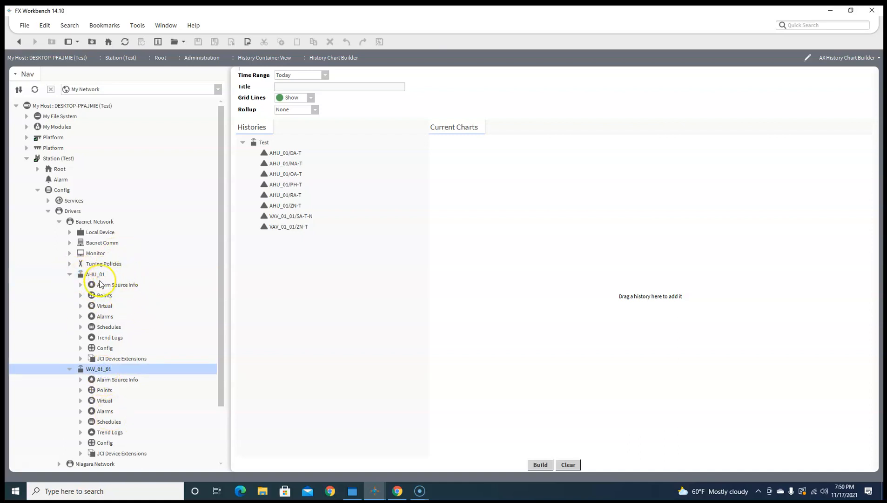
left_click(95, 274)
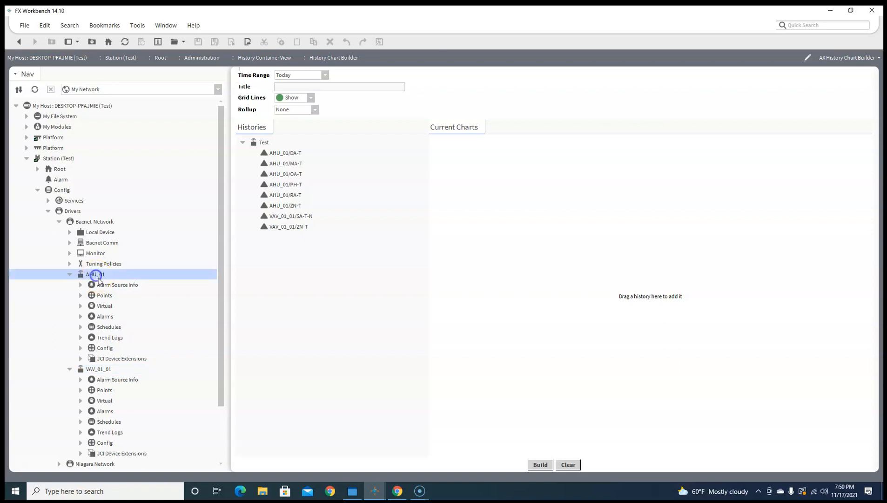
left_click(69, 274)
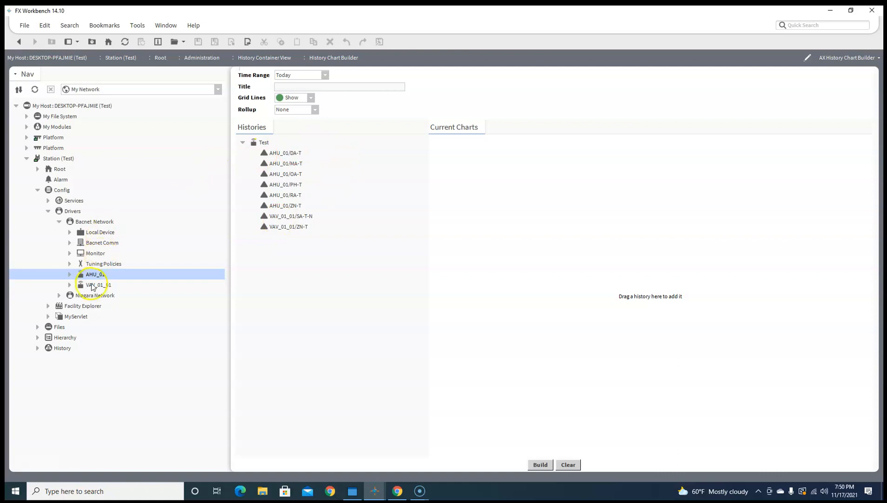
left_click(70, 284)
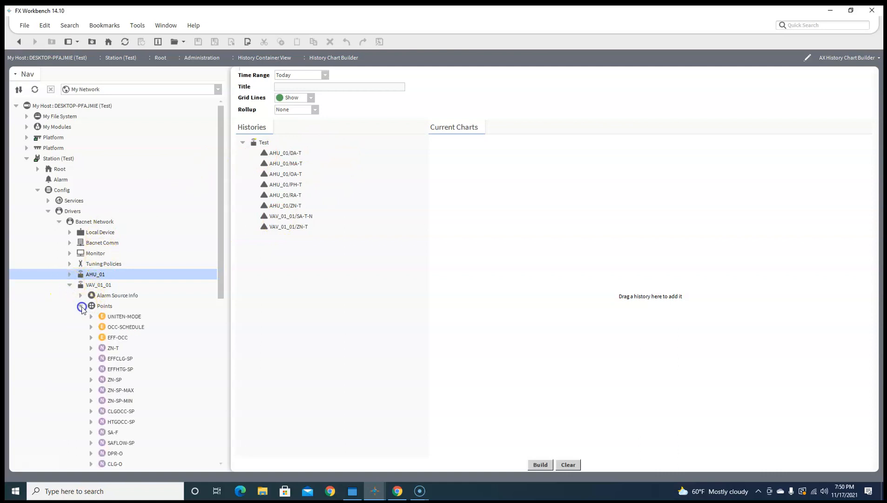
Step: Open the VAV_01_01 graphic, view Page 2, then go back to the first page
scroll("down", 3)
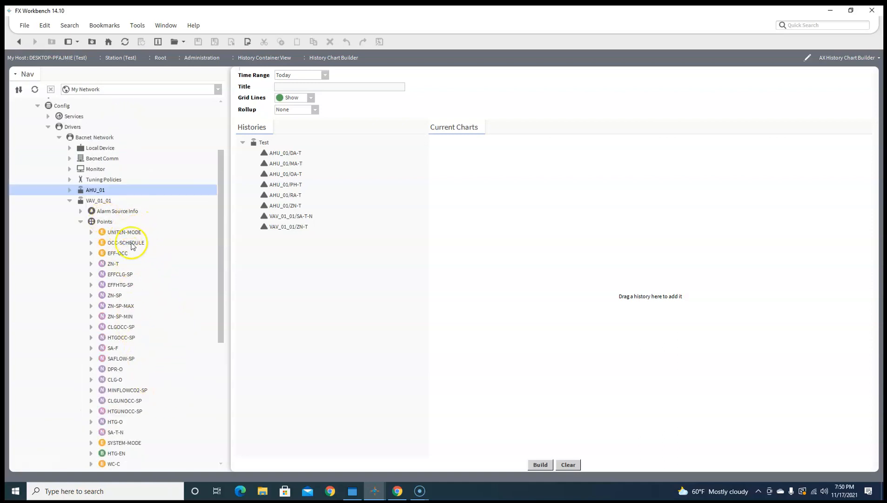
double_click(99, 201)
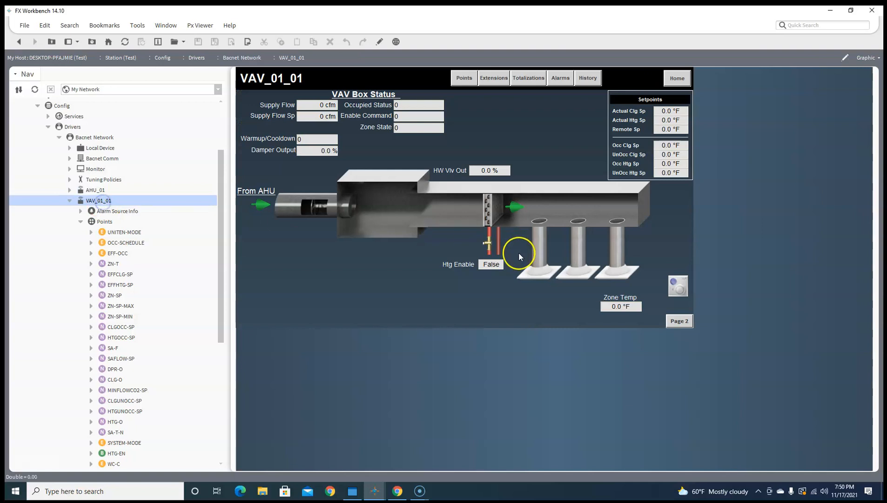
left_click(678, 322)
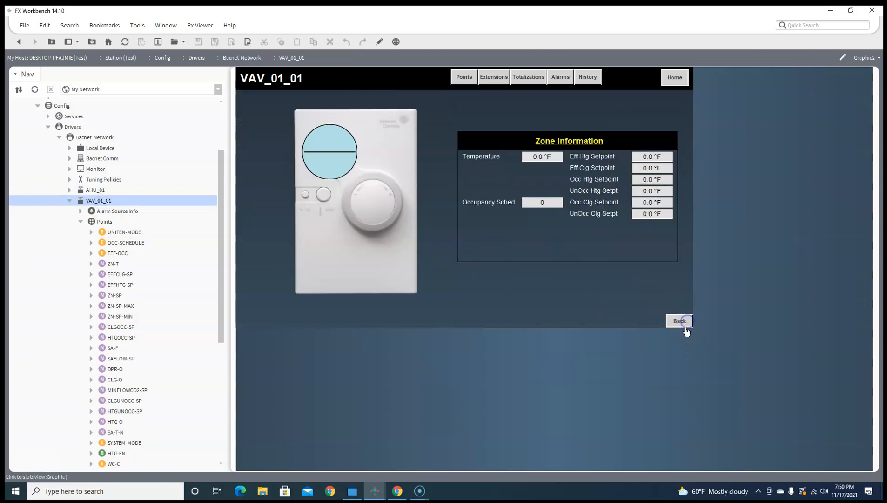
left_click(679, 321)
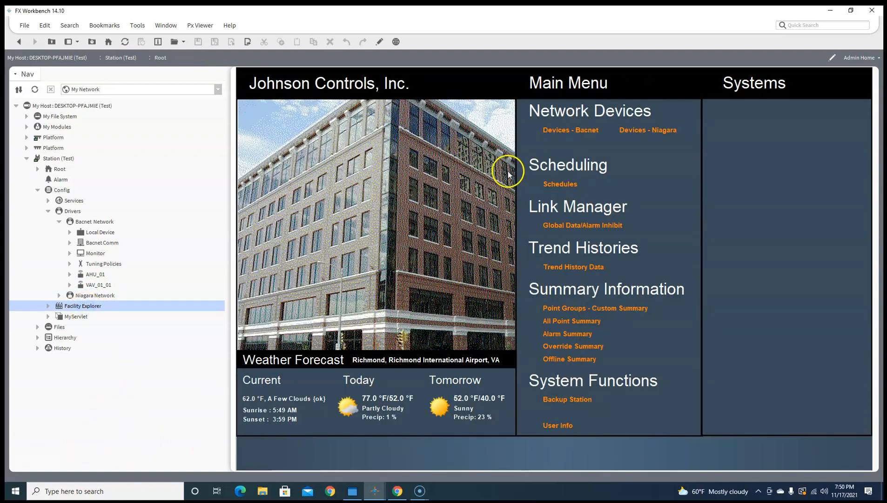
mouse_move(882, 207)
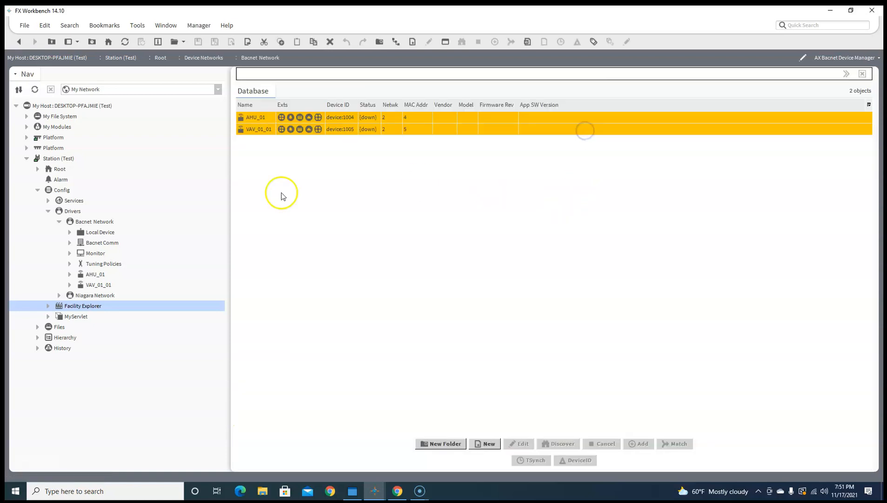
Step: From the station home screen, open the Schedules list and the Trend History Data chart
left_click(82, 306)
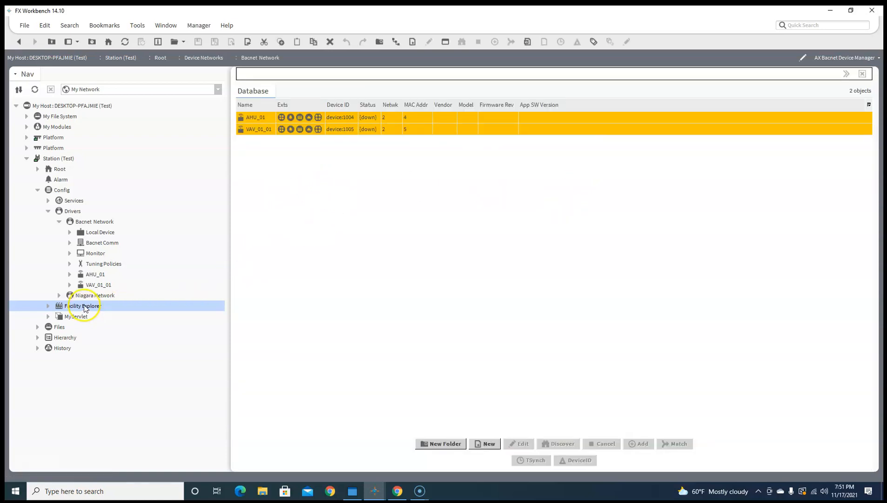
left_click(94, 295)
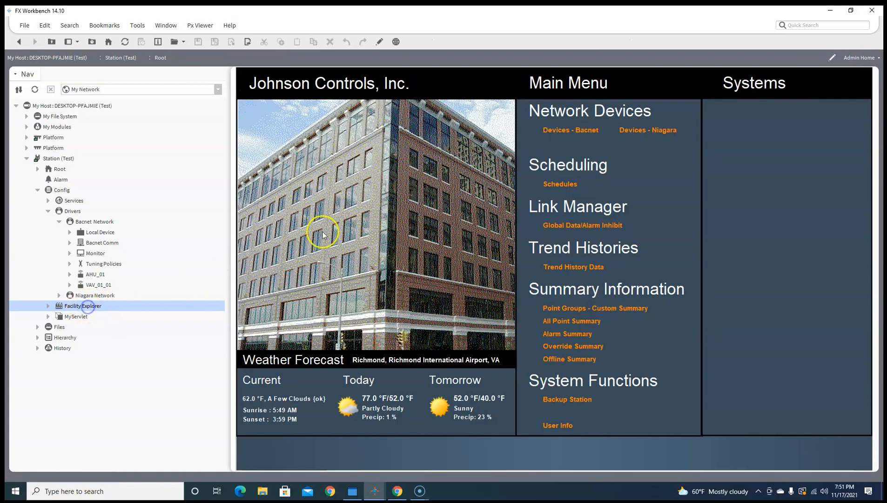
double_click(83, 305)
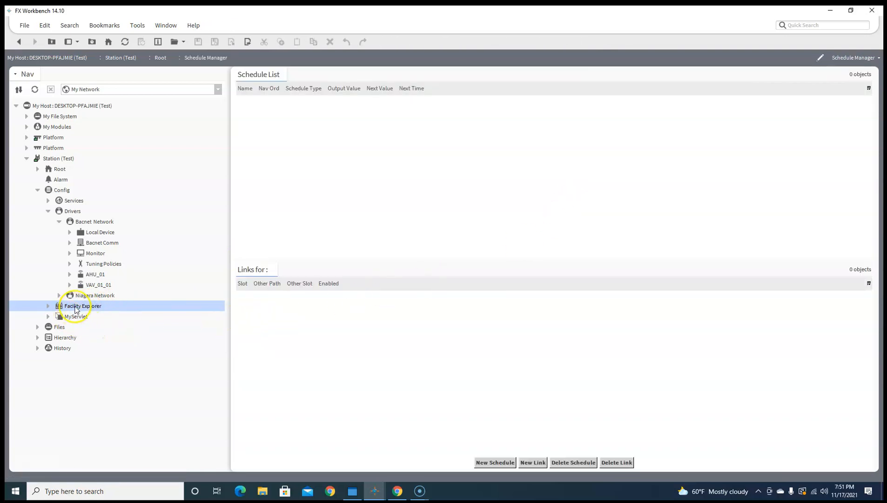
double_click(82, 306)
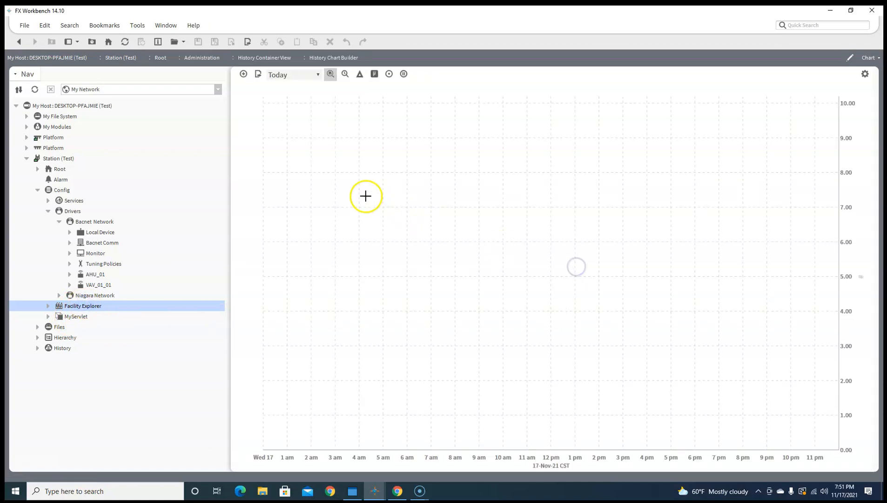
Step: Switch histories to the AX History Chart Builder view, then reopen the AHU_01 graphic
left_click(871, 58)
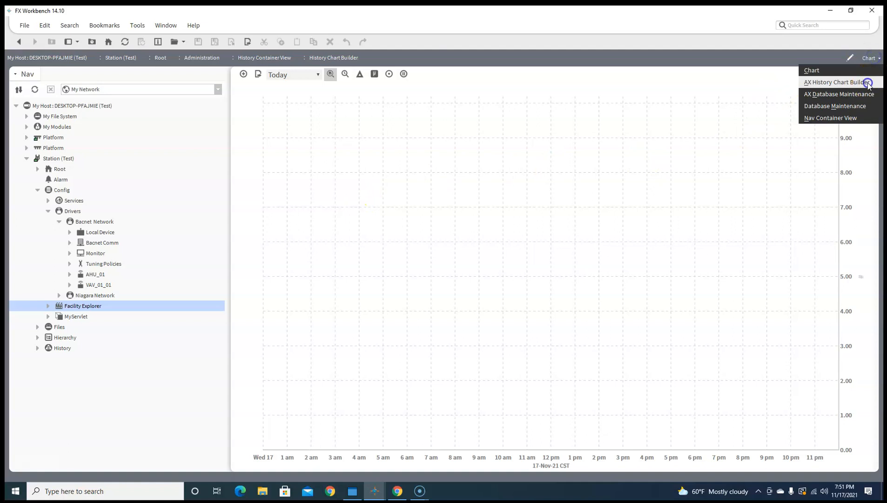
left_click(838, 82)
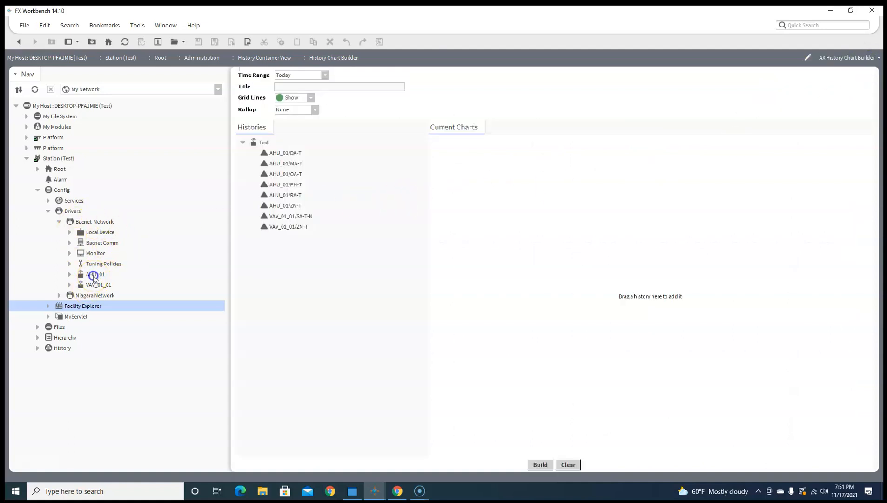
double_click(95, 274)
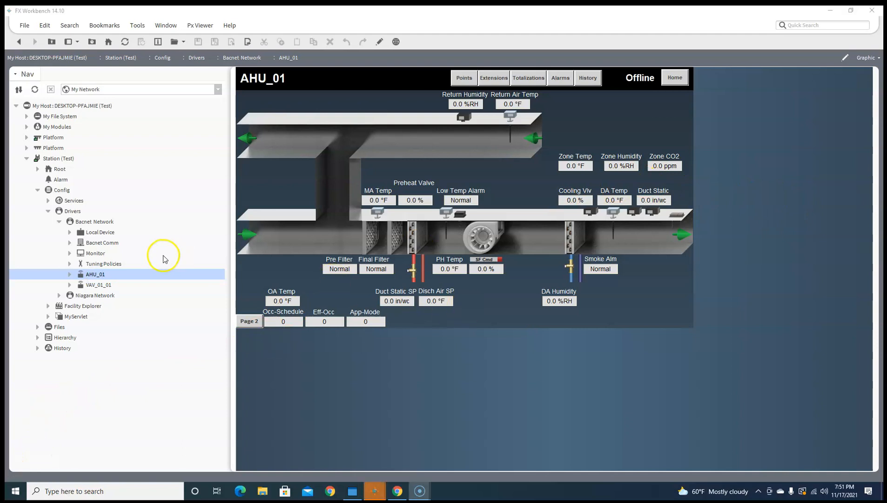
Step: Collapse the Drivers branch and bring up the Temperature Control Systems website
left_click(48, 210)
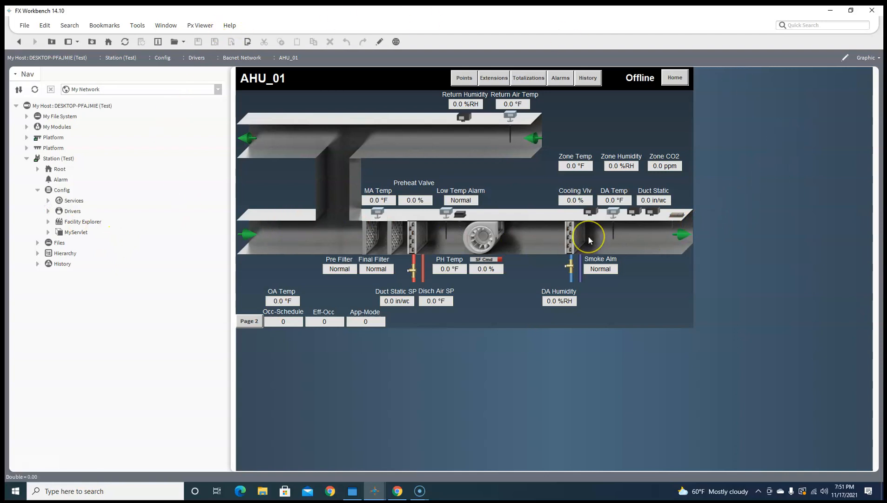
mouse_move(244, 281)
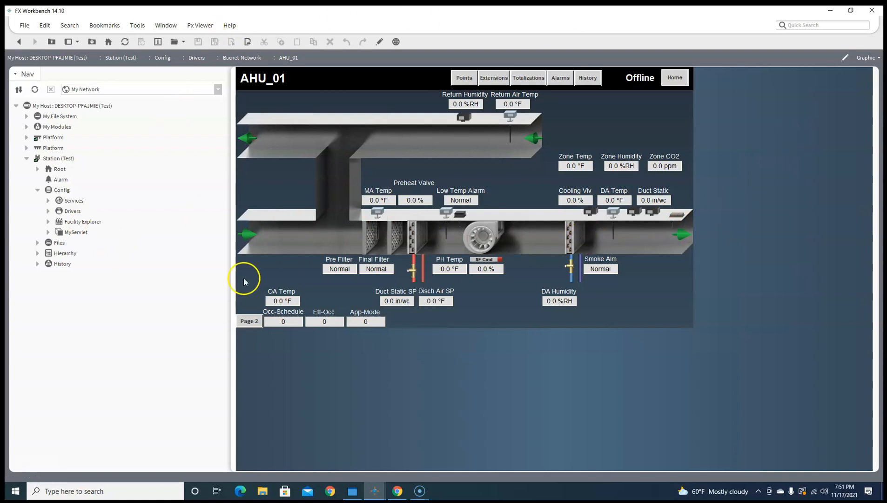
mouse_move(403, 466)
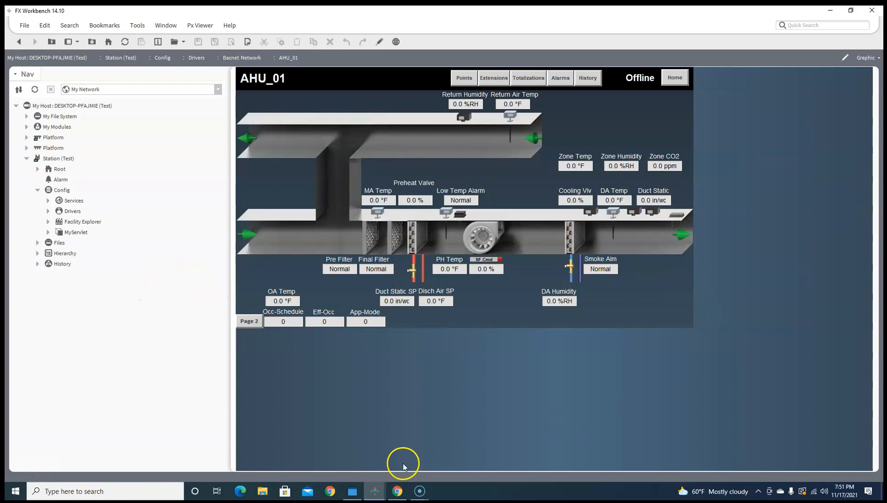
left_click(396, 491)
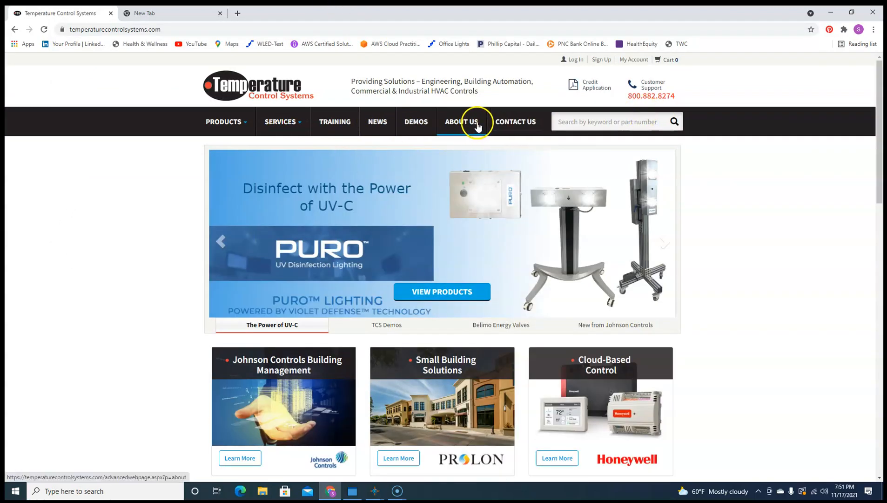
Step: Open the Contact Us page and scroll to the office addresses and inquiry form
left_click(515, 120)
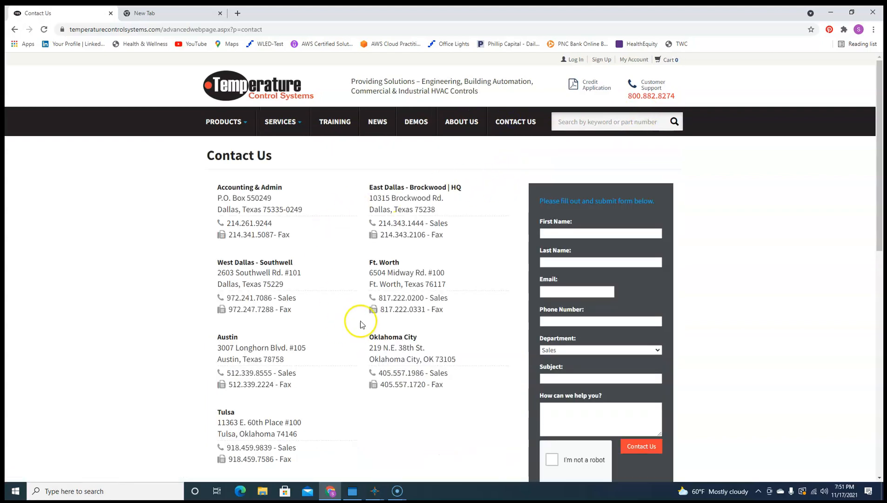
scroll("down", 3)
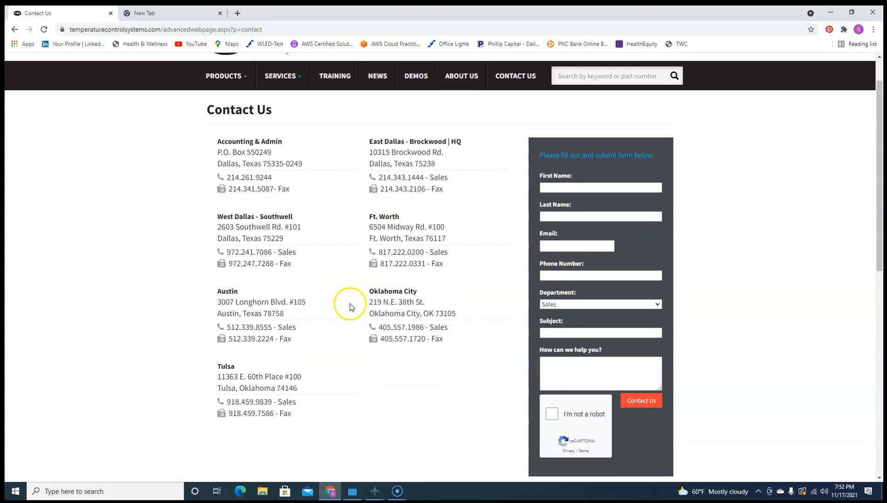
mouse_move(349, 316)
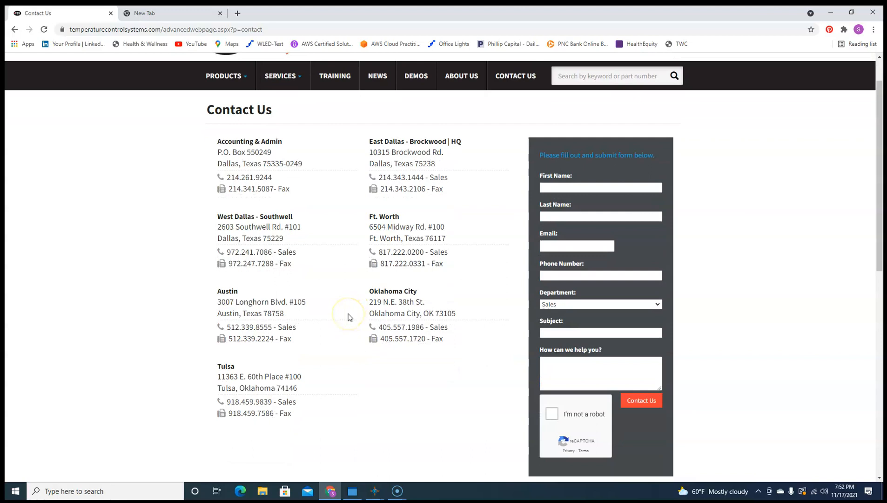
mouse_move(354, 301)
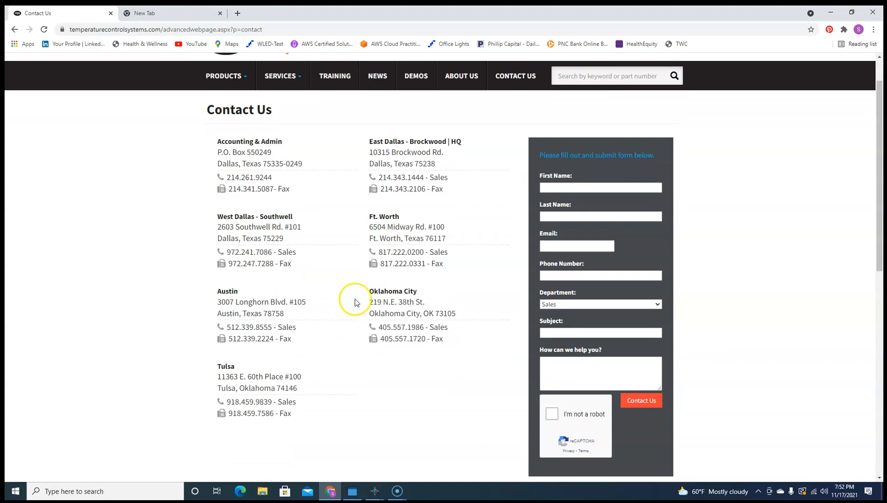
mouse_move(443, 149)
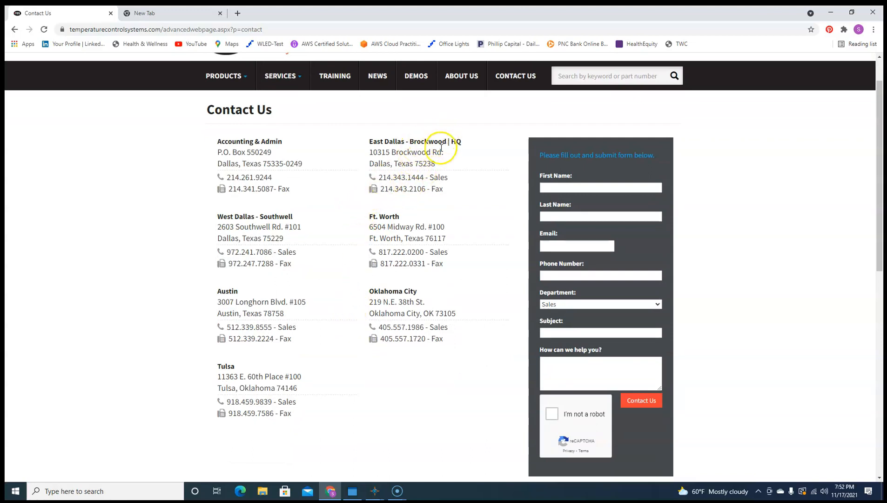